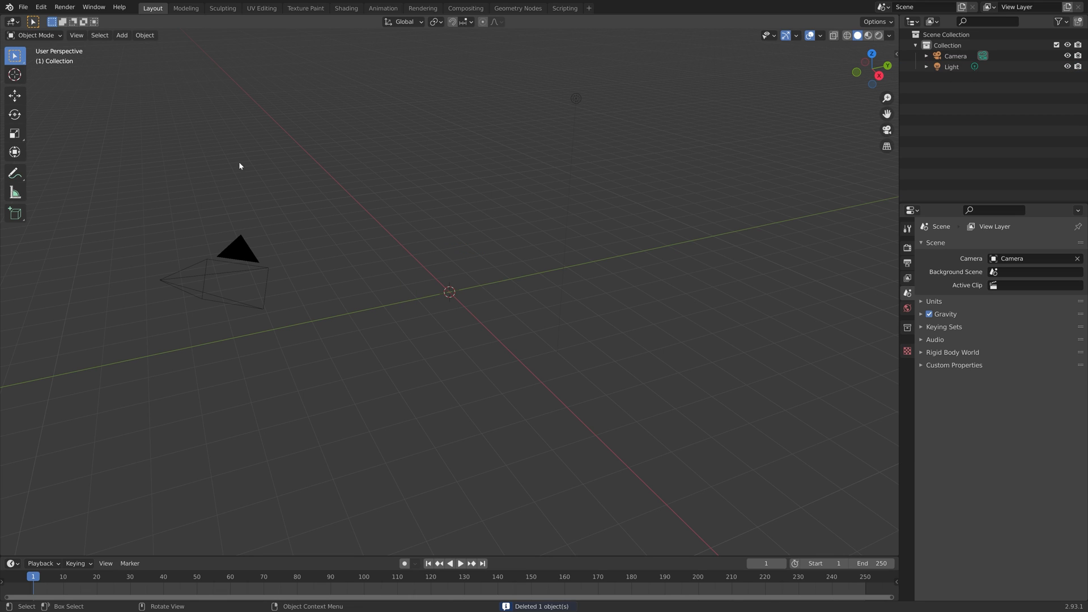
Import the Male.OBJ Wavefront model from the Downloads folder into the scene
click(24, 8)
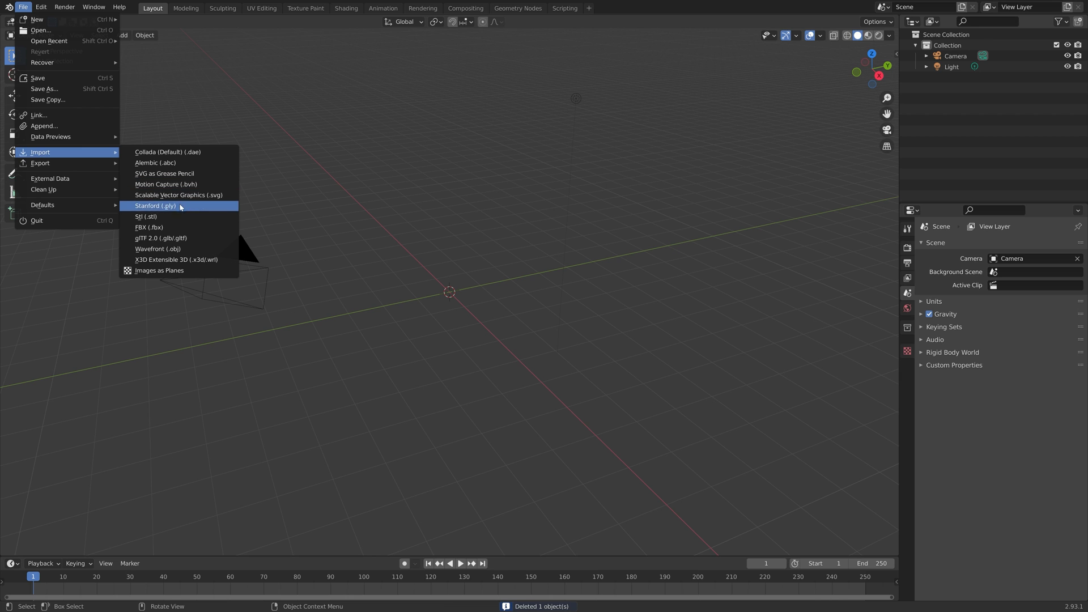
click(158, 248)
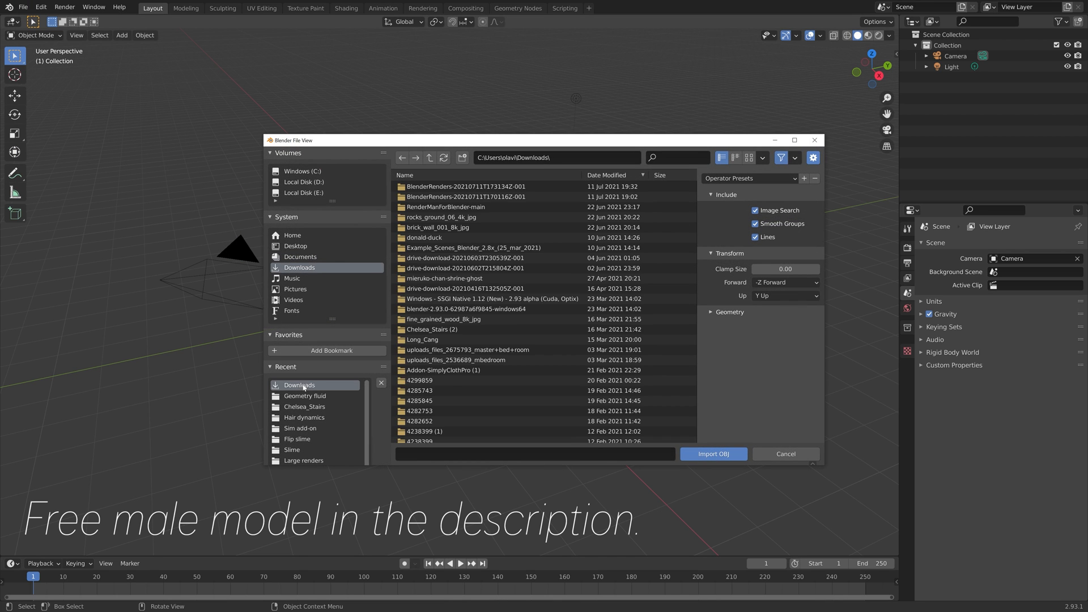
scroll(down, 3)
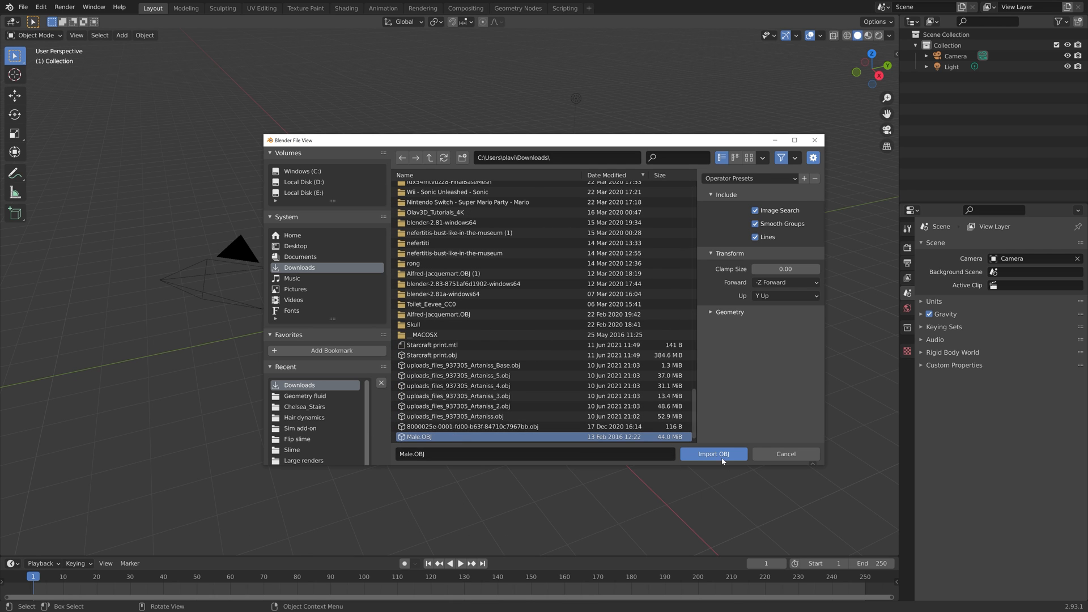
click(712, 454)
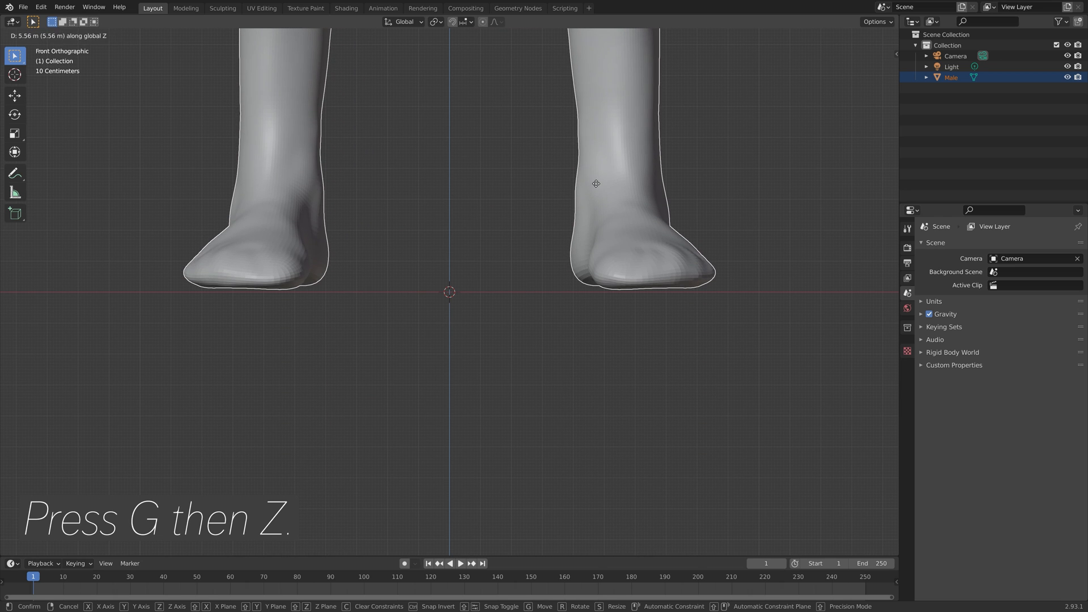
mouse_move(604, 184)
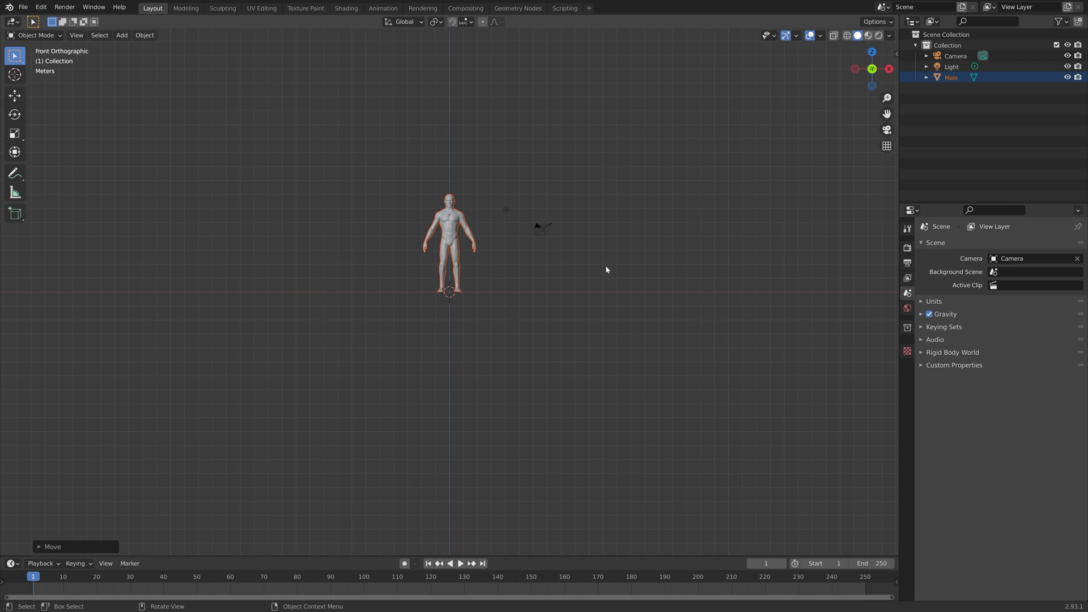
Browse the Object menu for the imported male figure and dismiss it without choosing
click(144, 35)
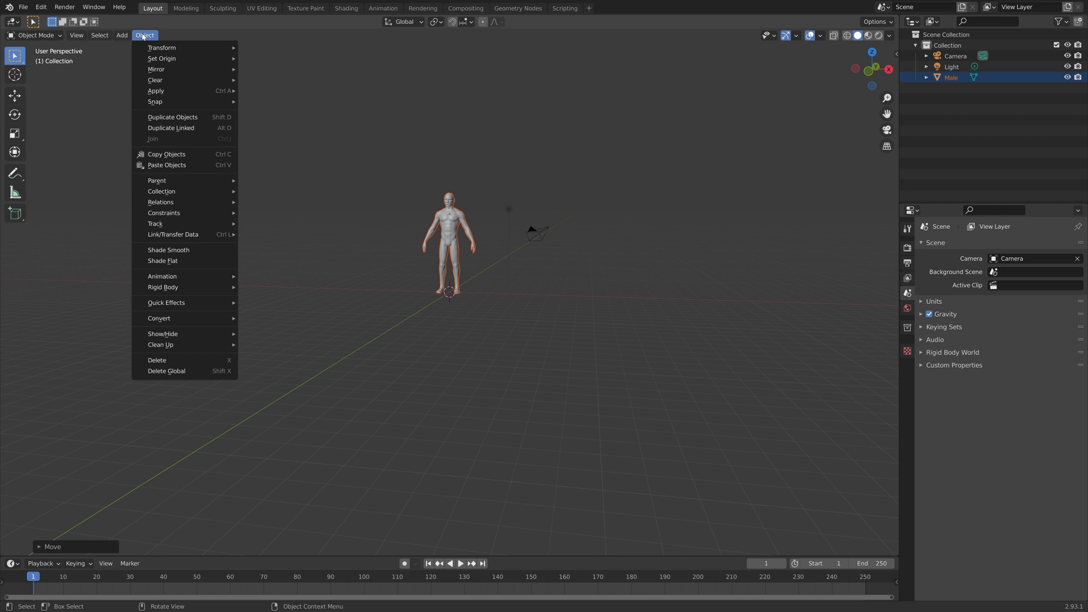
click(423, 223)
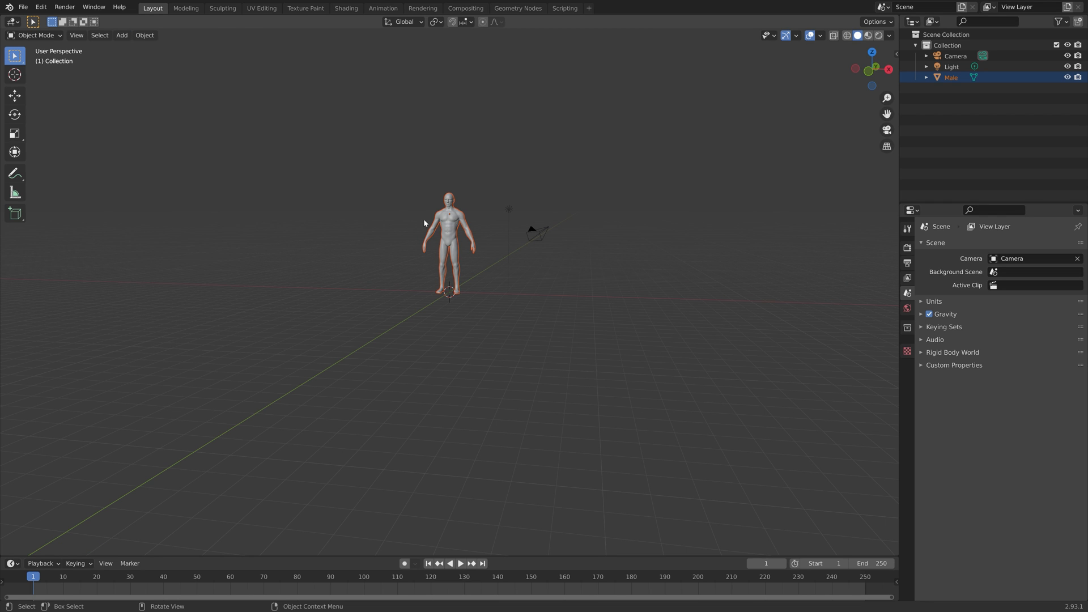
Add a cube resting on the floor and set its origin to the 3D cursor at the world centre
key(shift+a)
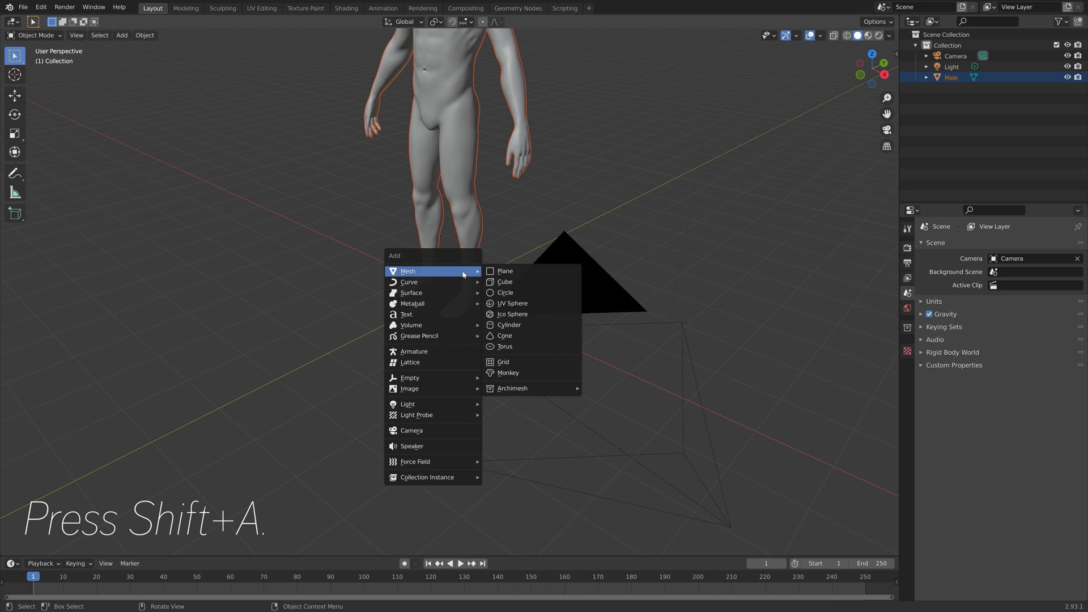
click(504, 283)
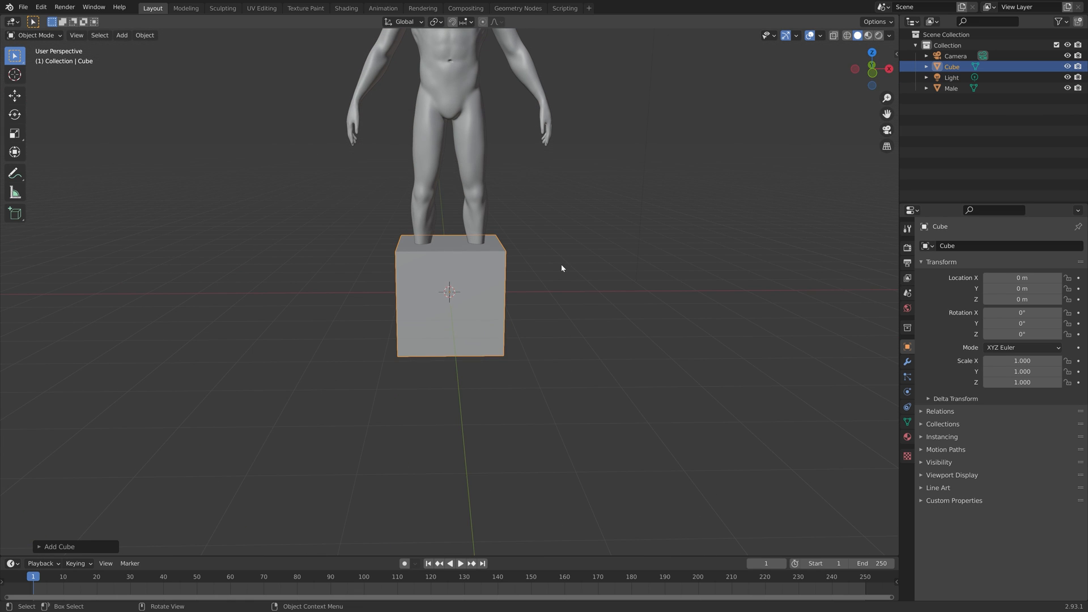
key(g)
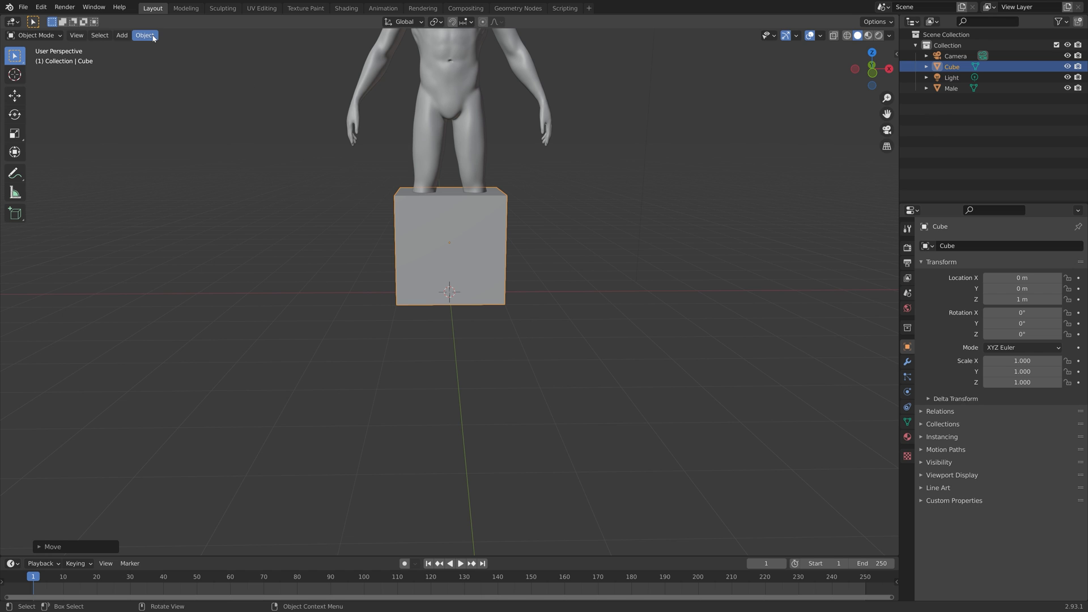
click(144, 35)
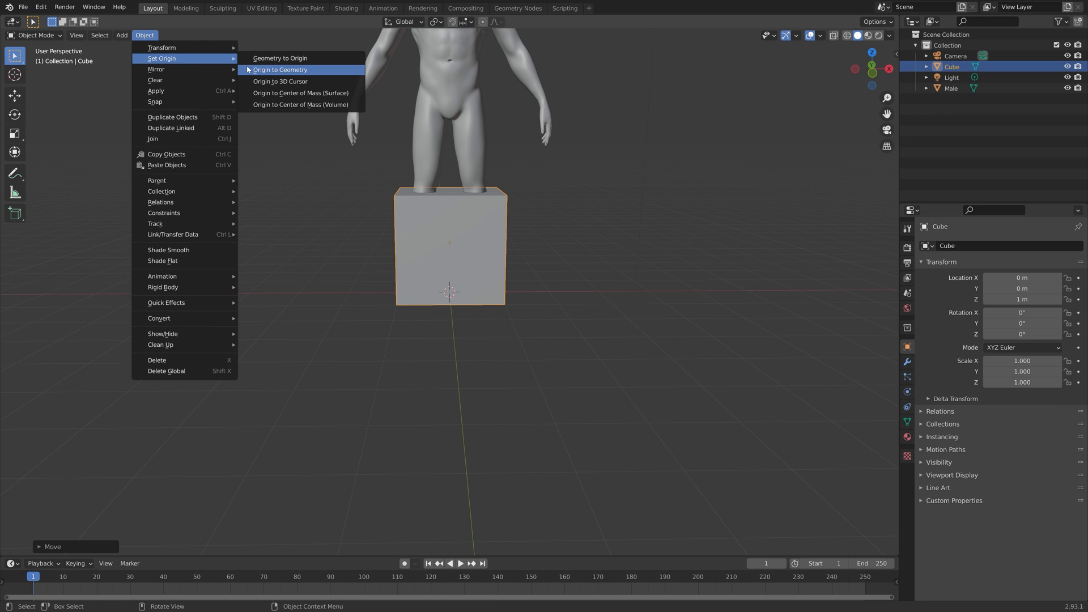
click(280, 69)
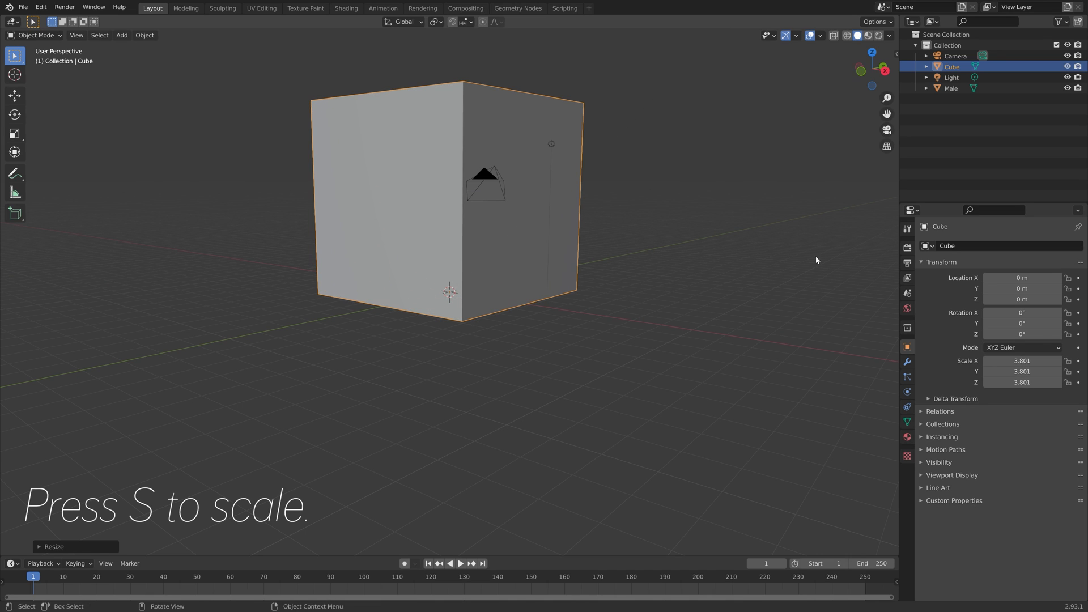
Scale the cube's width, keeping its height, so it encloses the male figure
key(s)
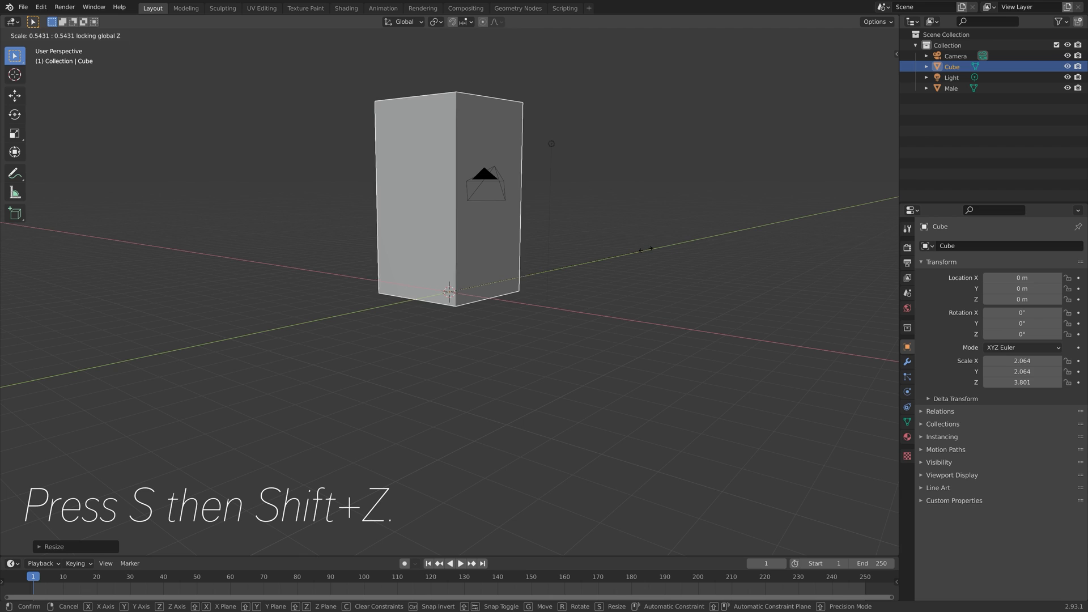
mouse_move(721, 180)
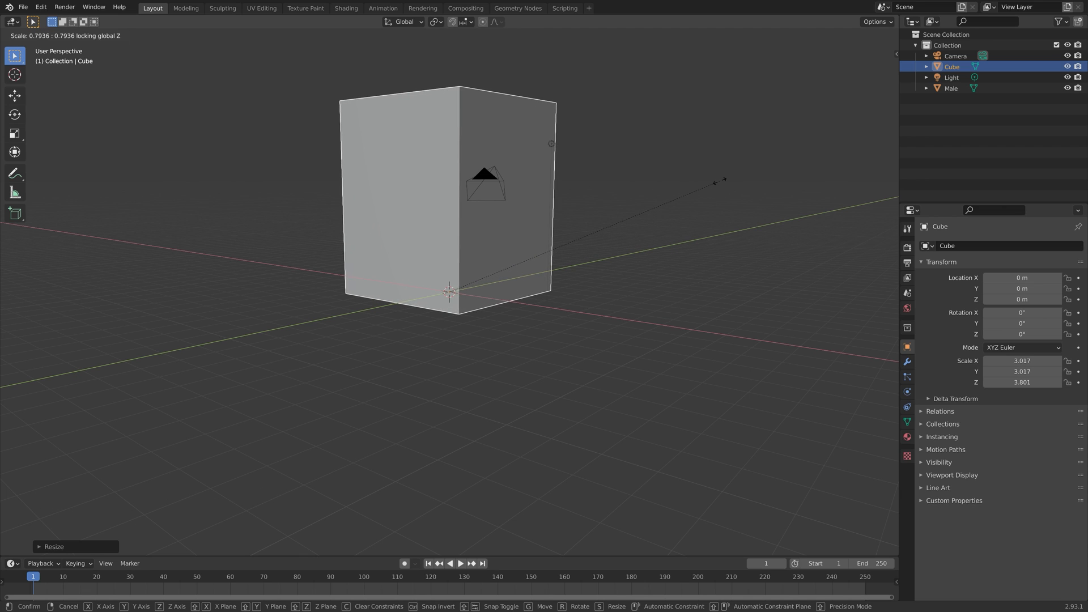
click(711, 211)
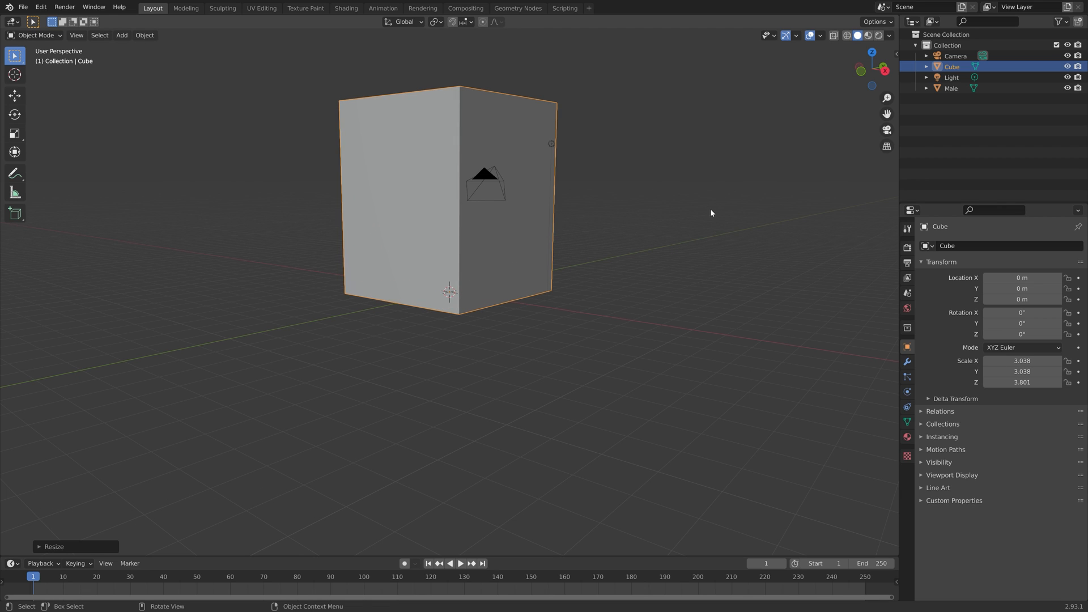
mouse_move(651, 282)
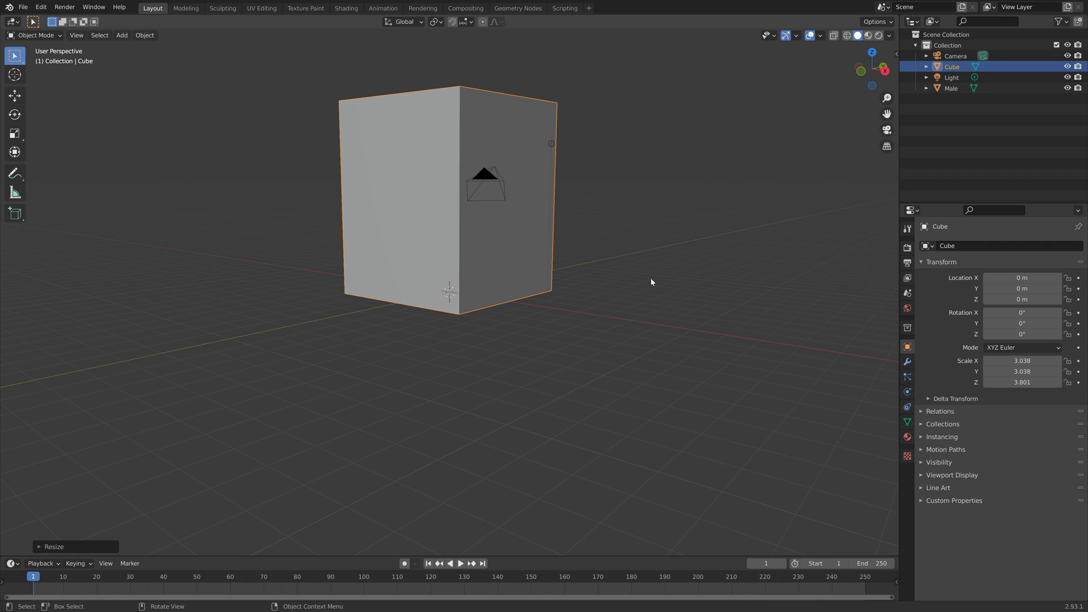
mouse_move(923, 124)
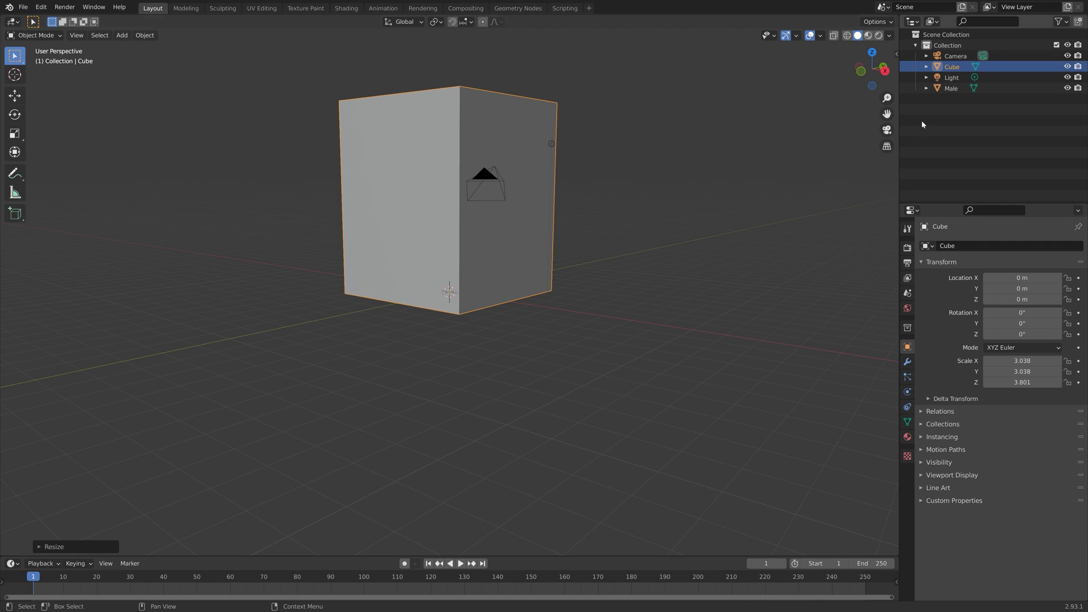
Give the Male figure Fluid physics as a Flow object emitting Liquid
click(950, 88)
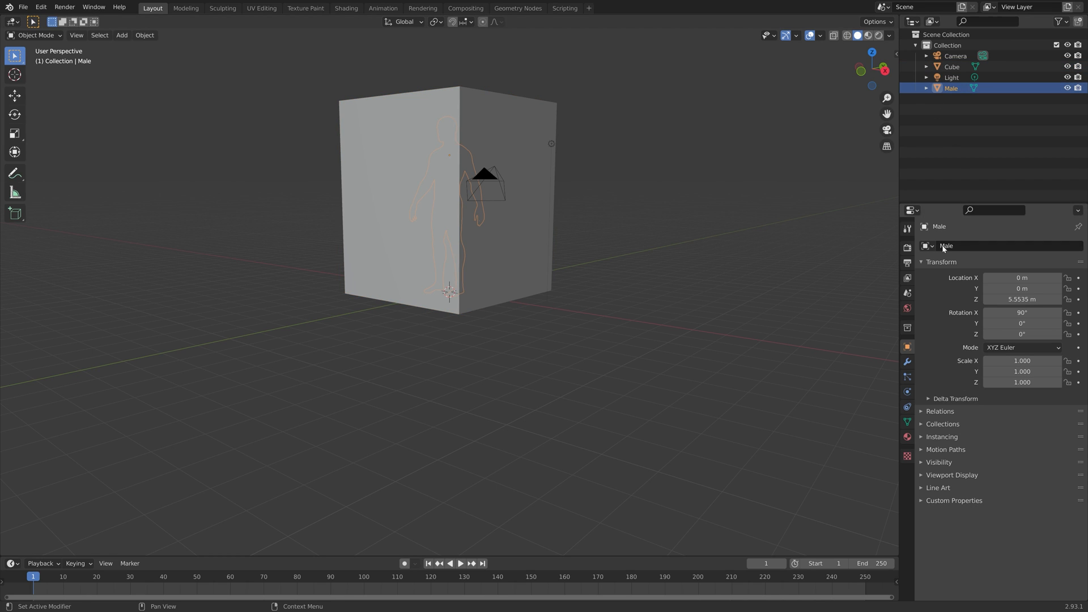
click(906, 391)
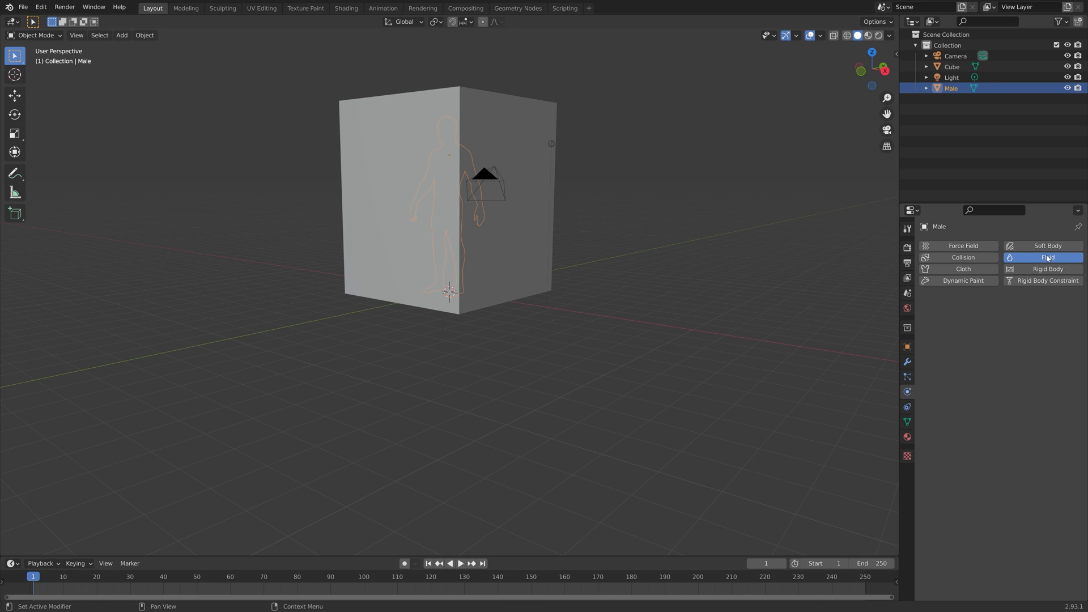
click(1036, 257)
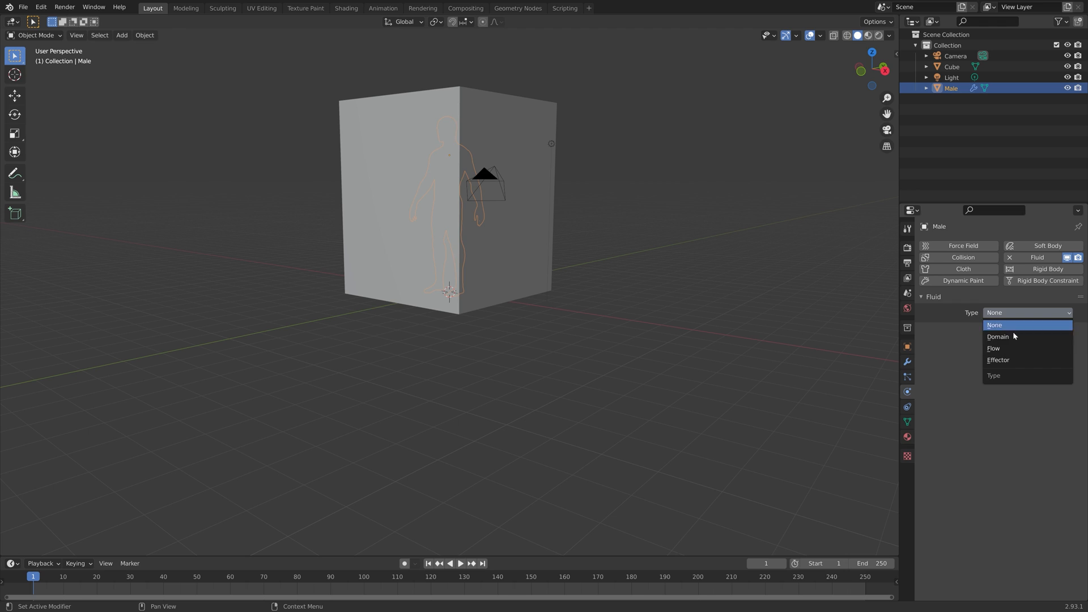
click(993, 348)
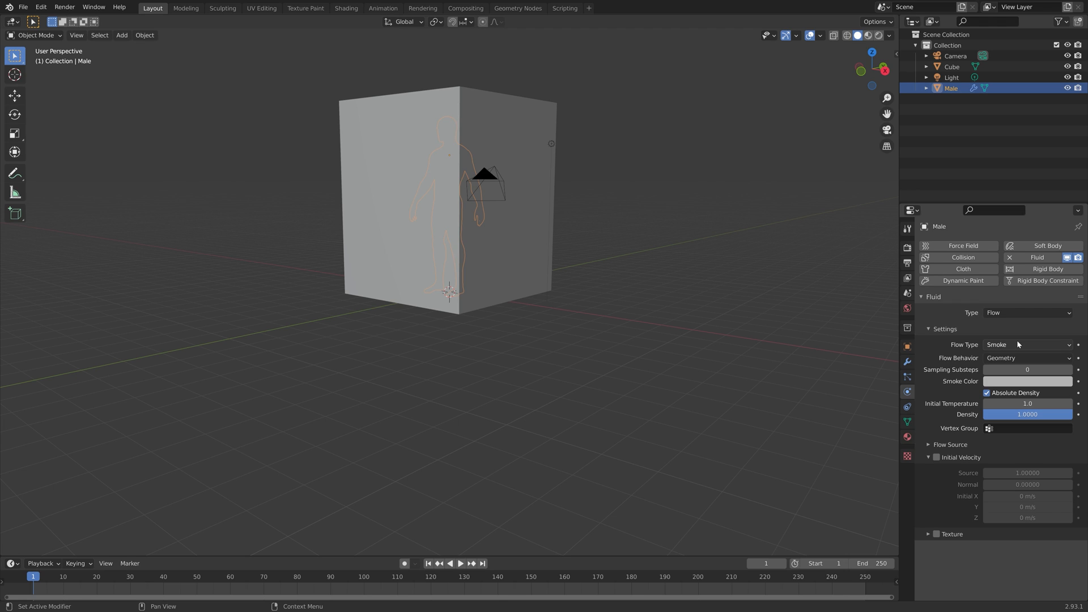
click(1027, 345)
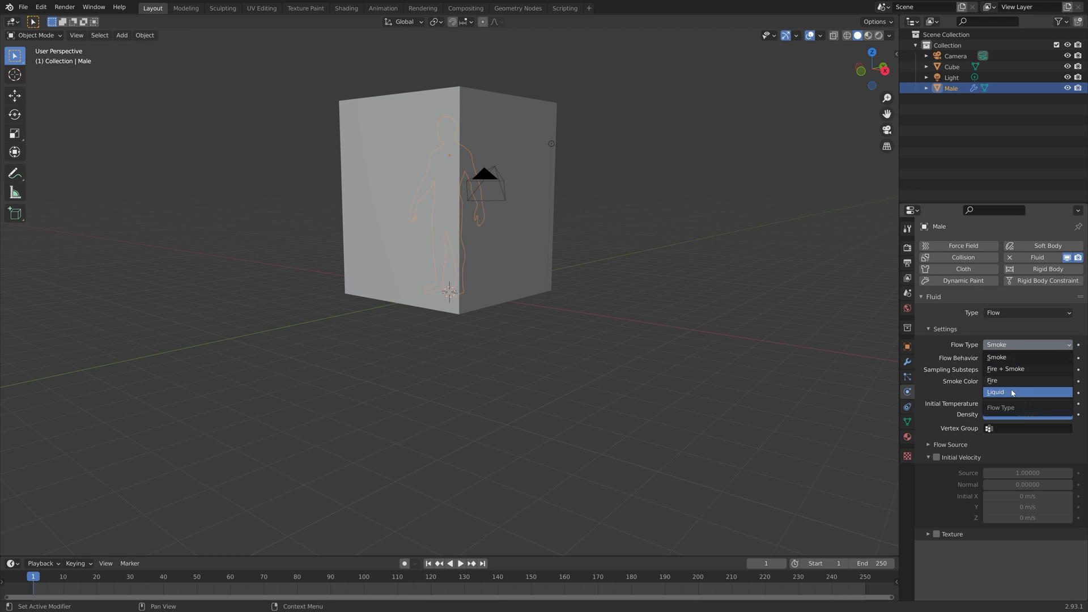
click(995, 391)
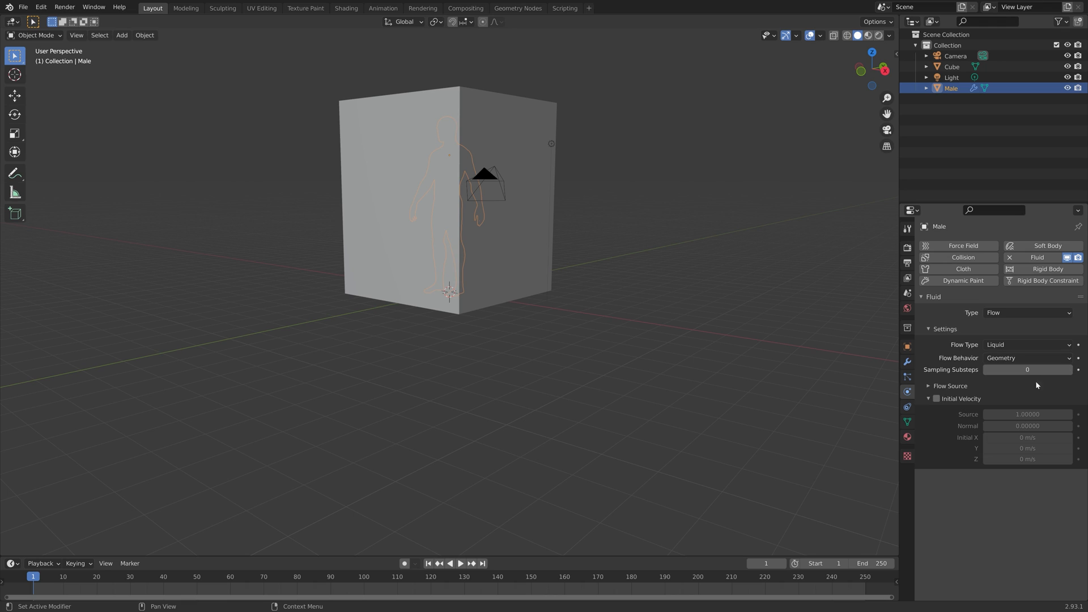
Raise the flow's sampling substeps to 7
click(1027, 369)
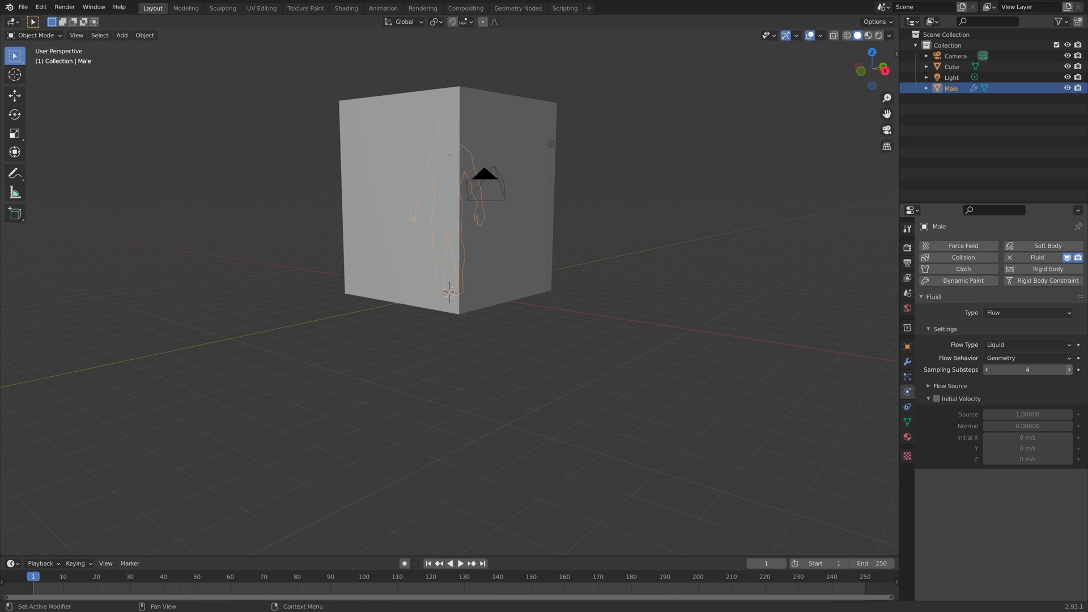
click(1068, 369)
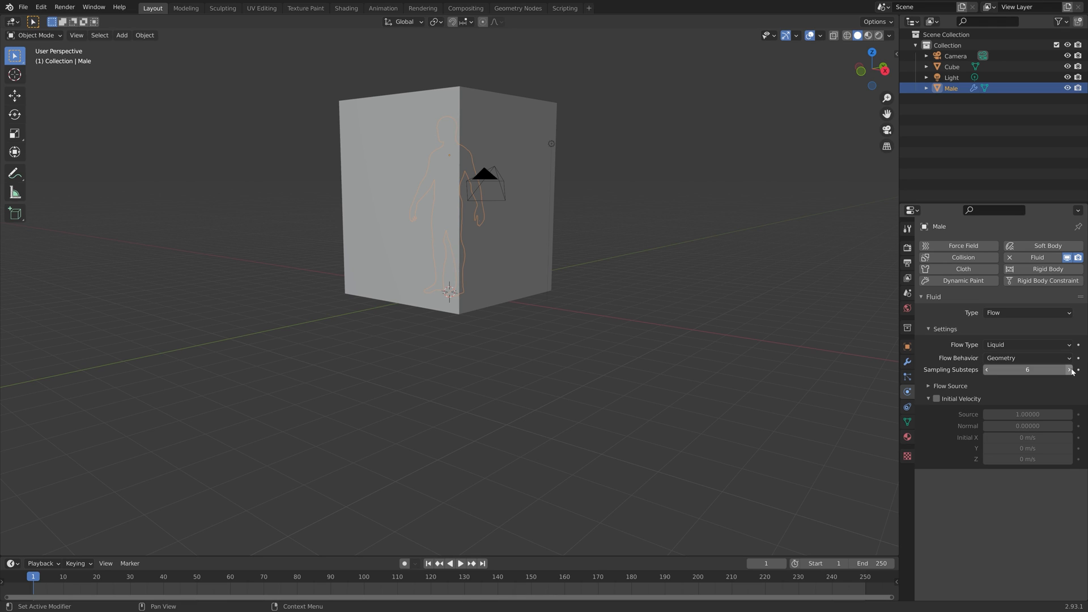
click(1069, 369)
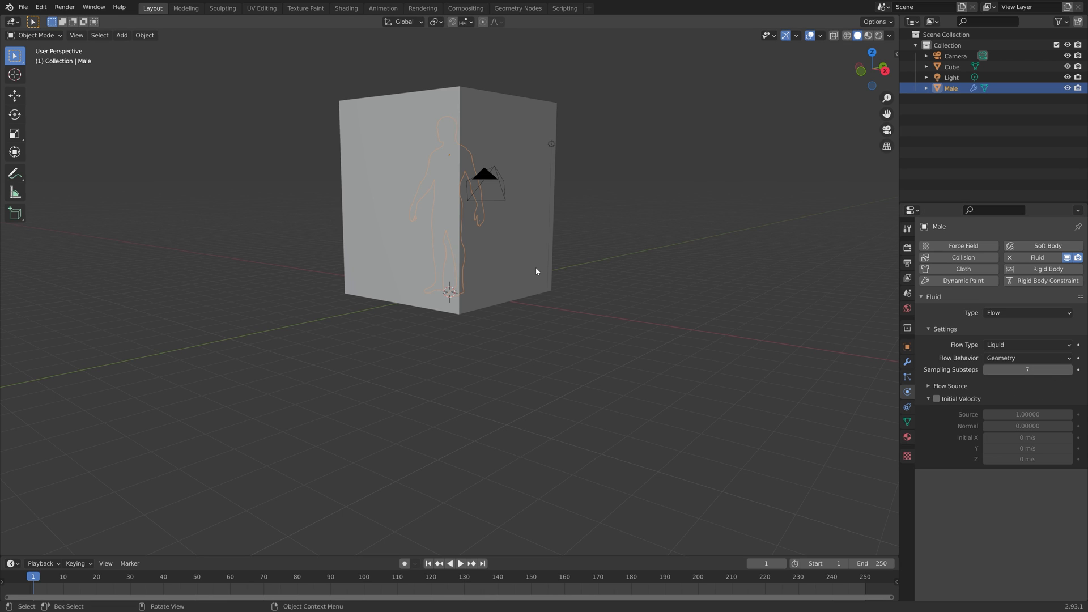
mouse_move(487, 258)
text(tut.blend)
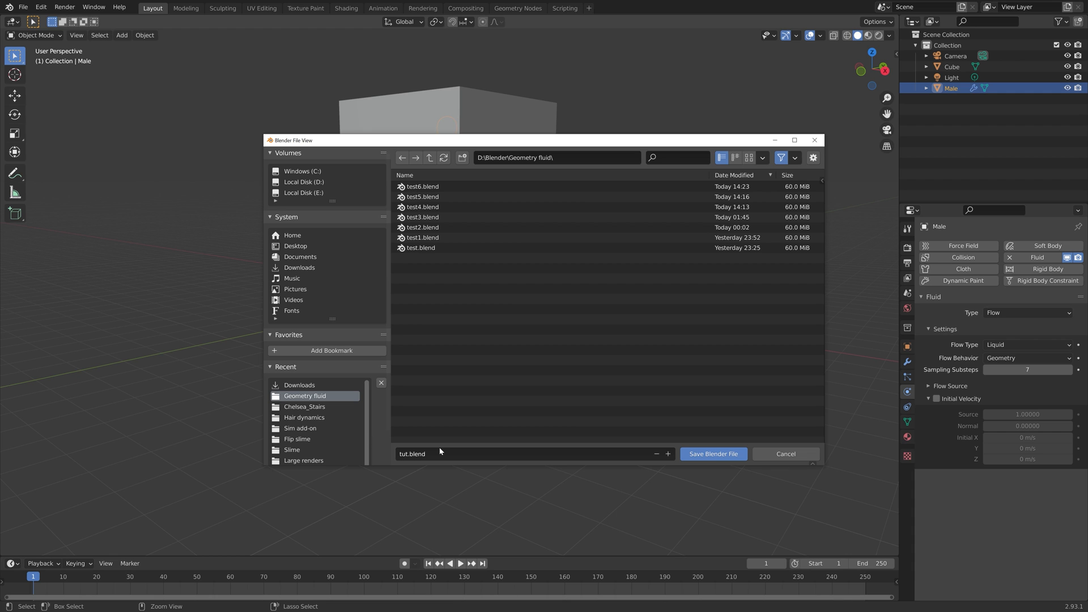
Save the scene as tut.blend in D:\Blender\Geometry fluid
click(712, 453)
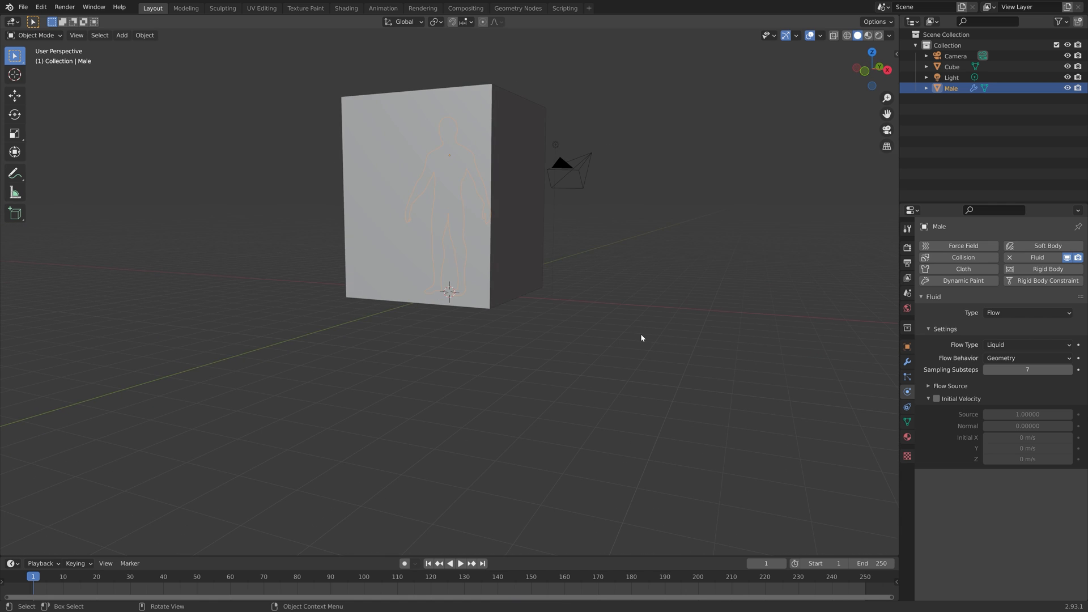
mouse_move(551, 259)
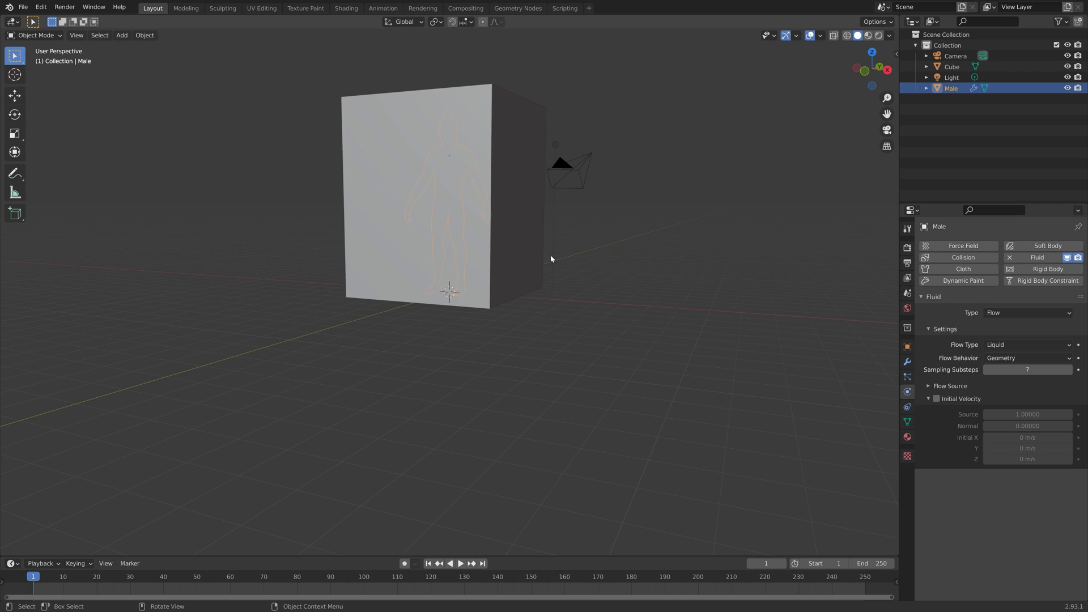
Give the Cube Fluid physics as a Domain of type Liquid
click(951, 65)
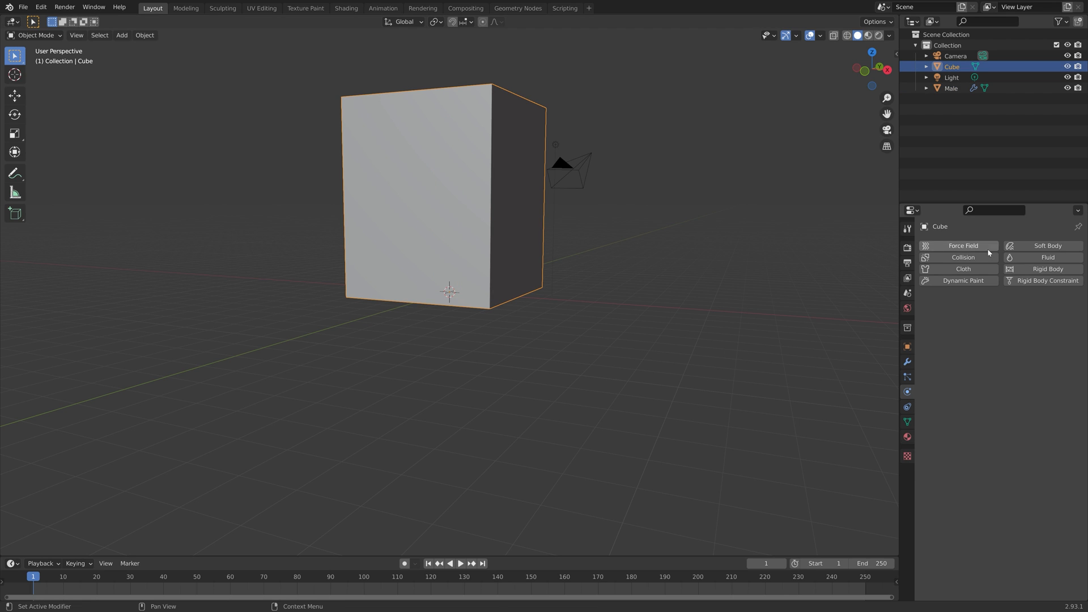
click(1037, 257)
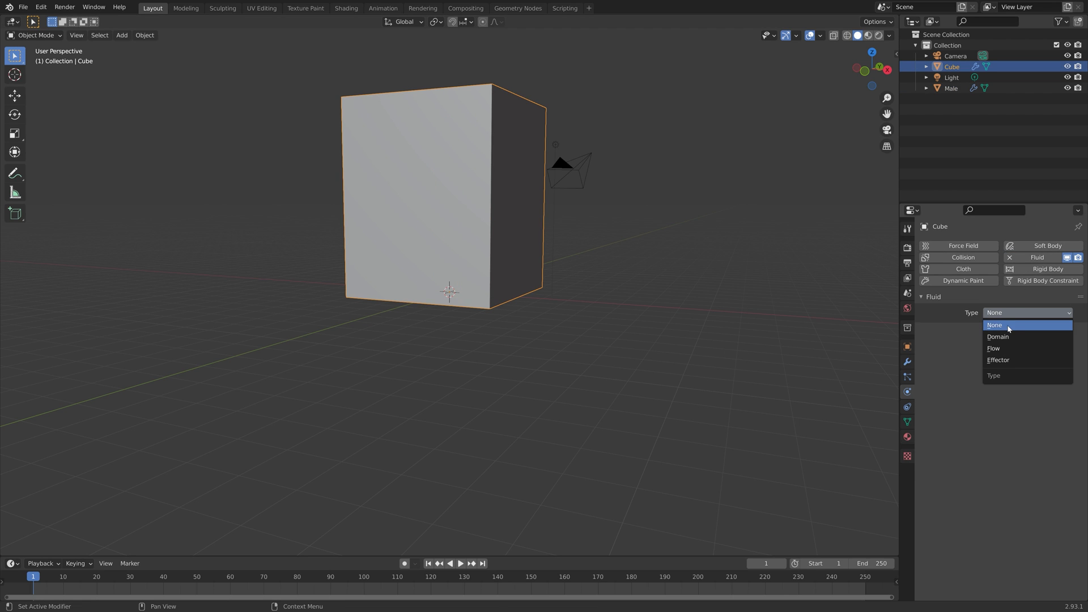
click(997, 337)
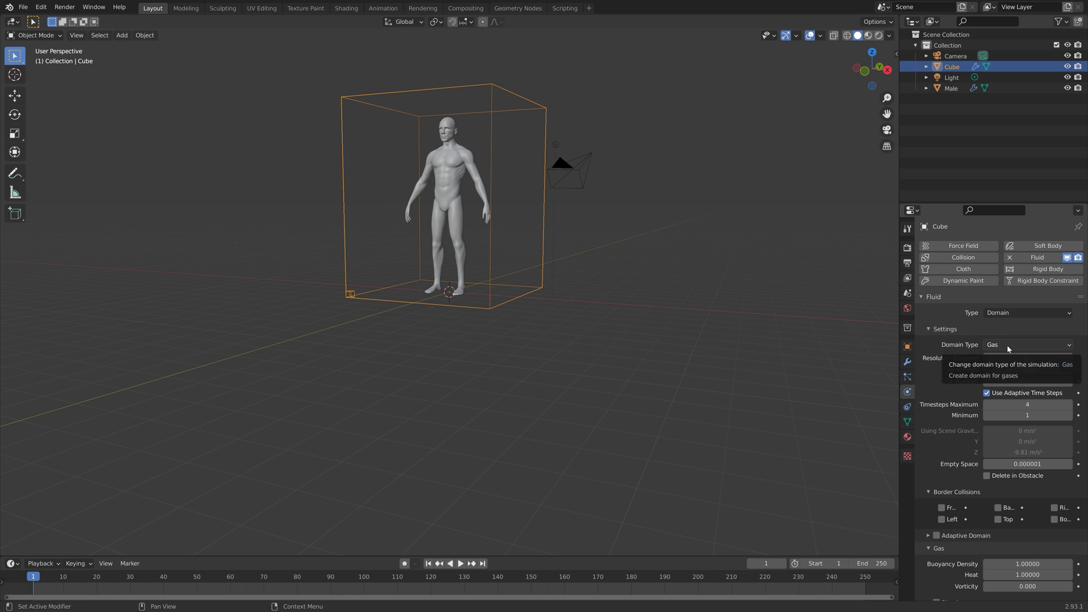
click(1026, 345)
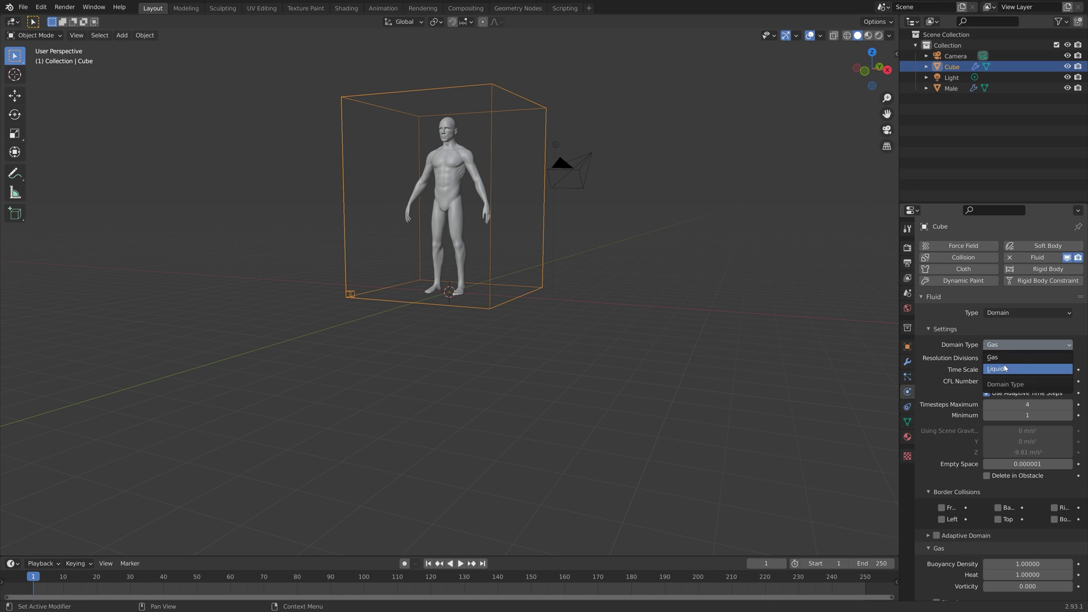
click(997, 368)
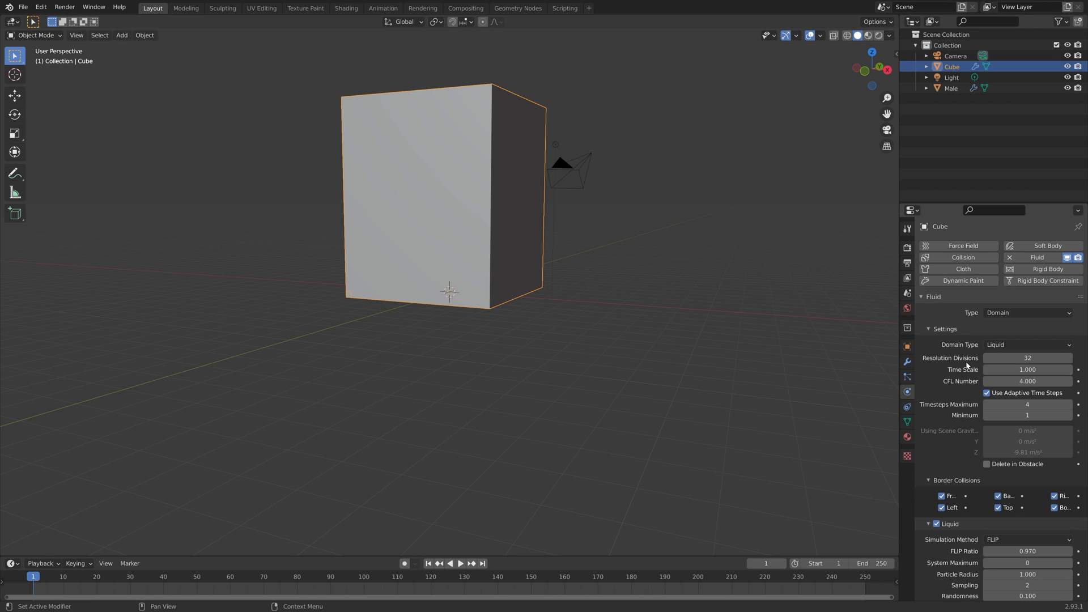
Set the domain cache type to All, make it resumable, and enable Diffusion
scroll(down, 3)
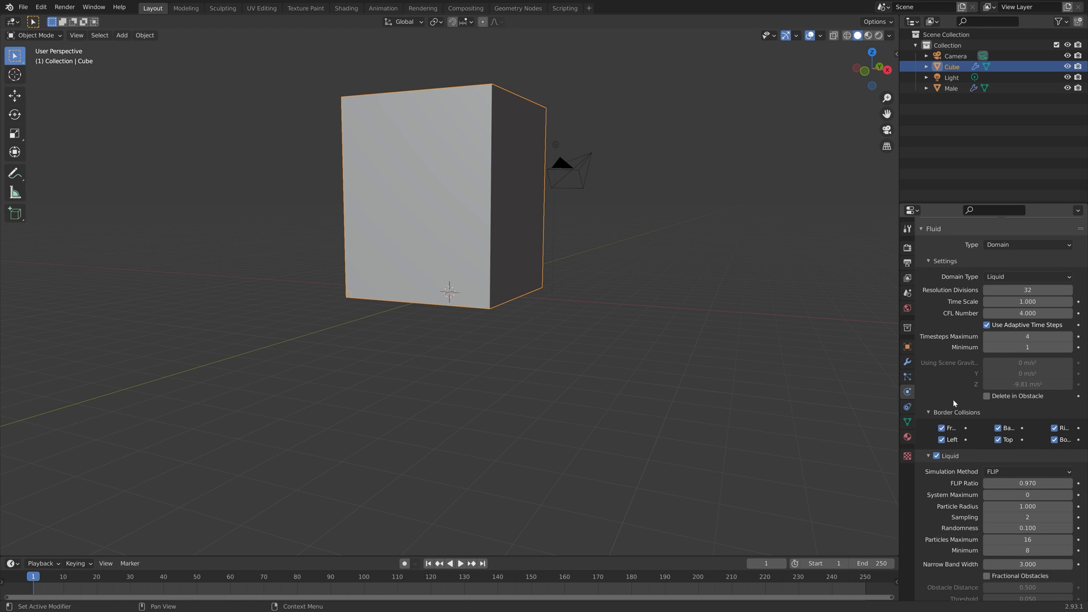
scroll(down, 3)
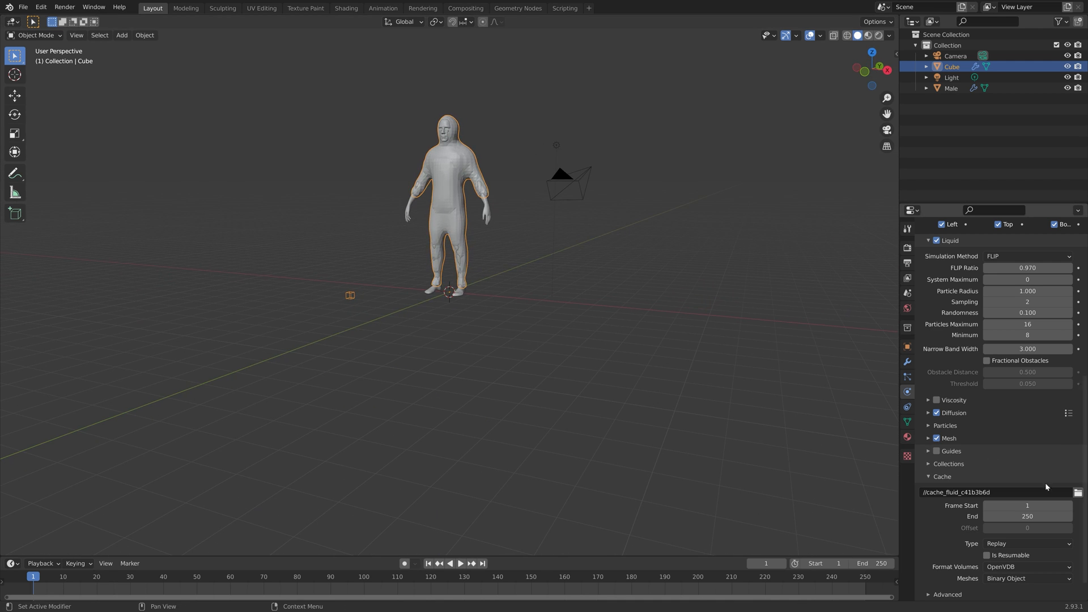
scroll(down, 3)
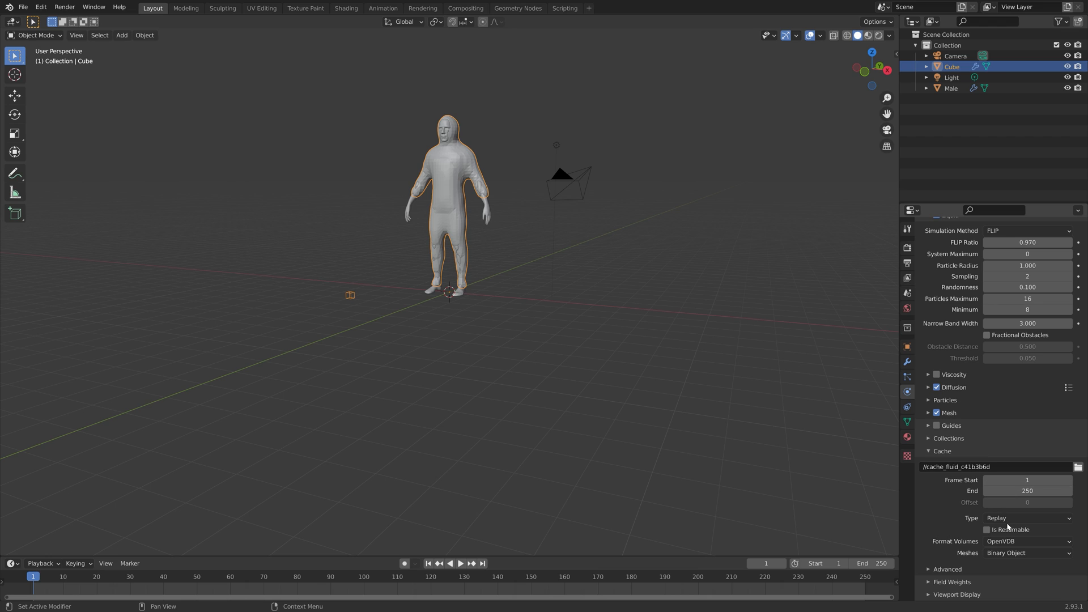
click(1027, 518)
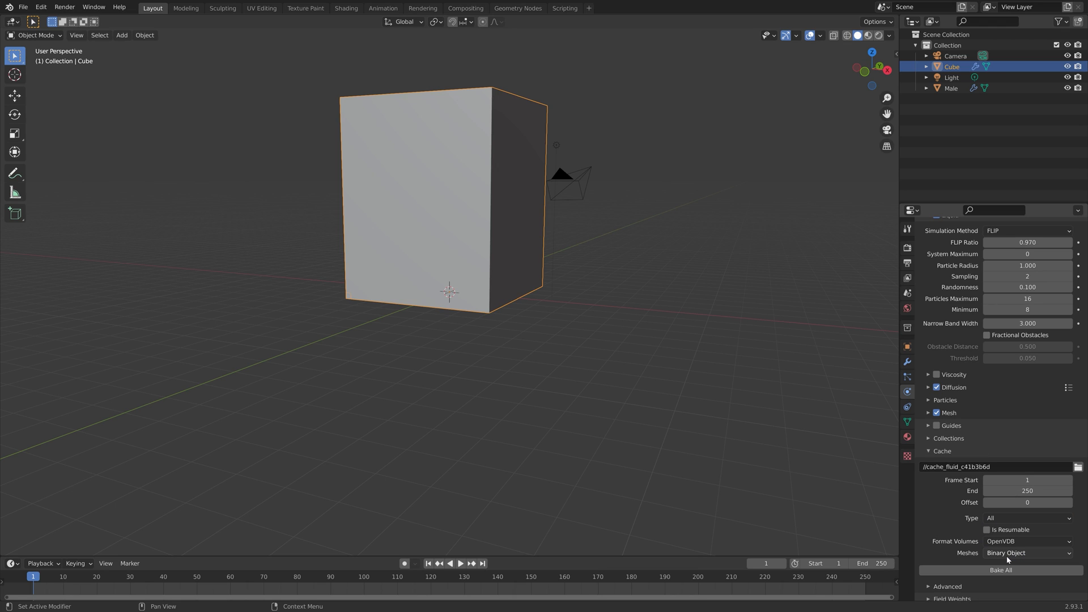
mouse_move(937, 526)
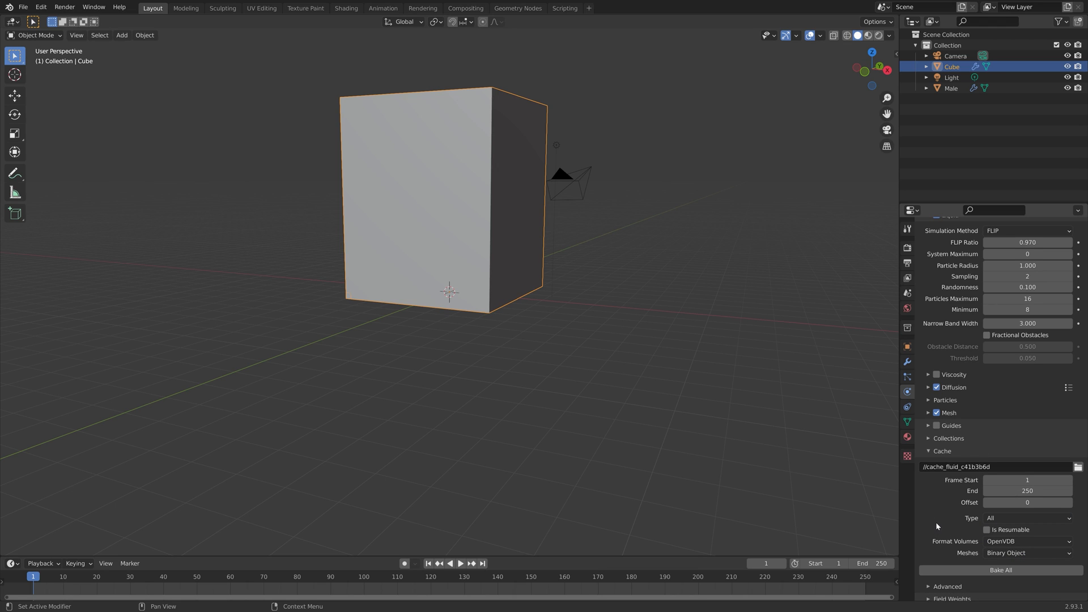
click(986, 529)
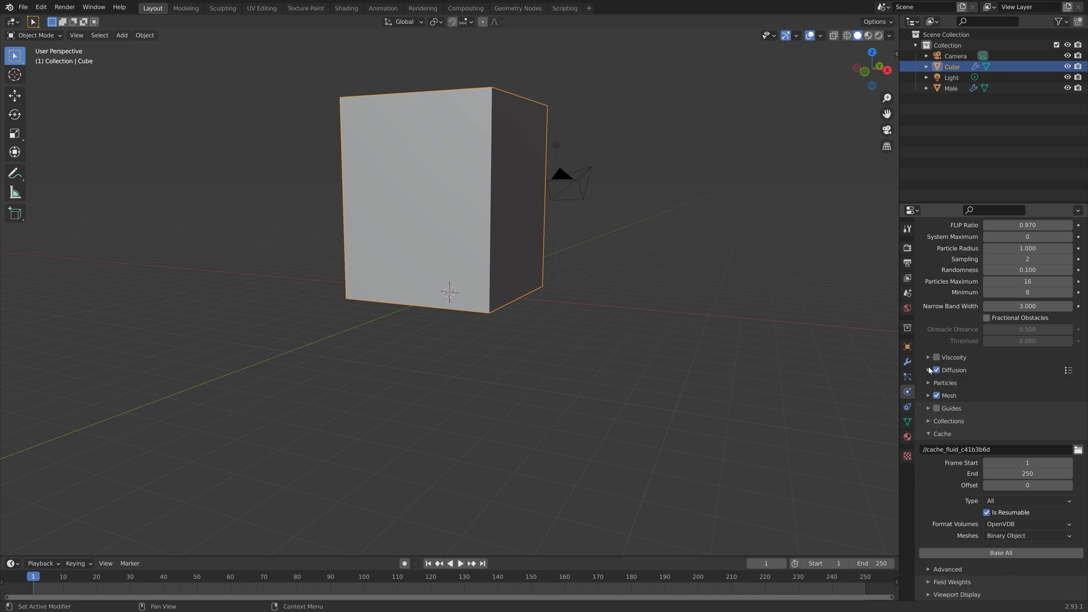
click(928, 369)
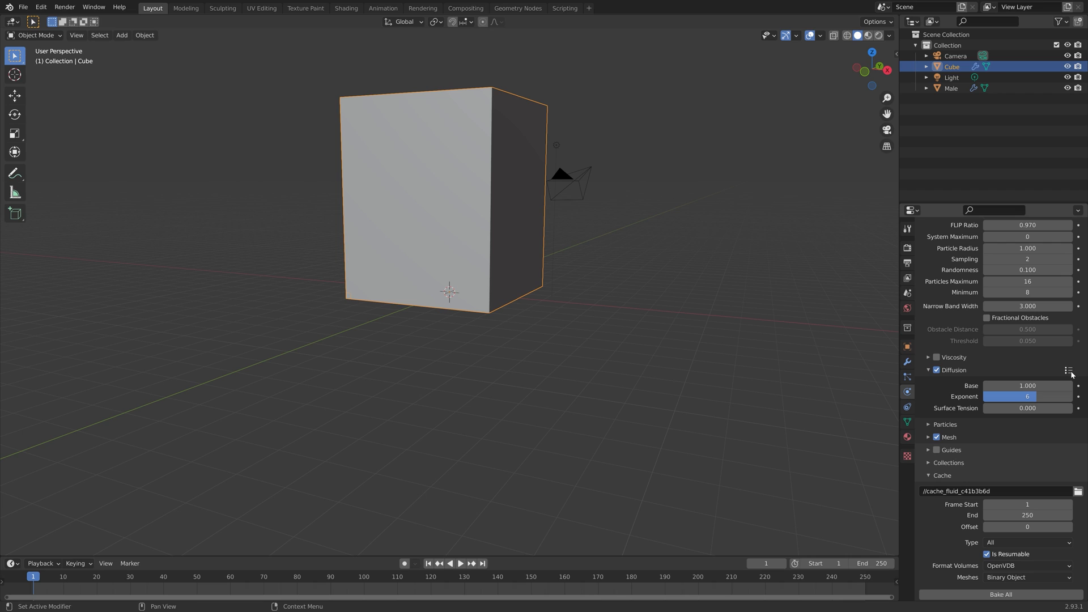
click(1068, 369)
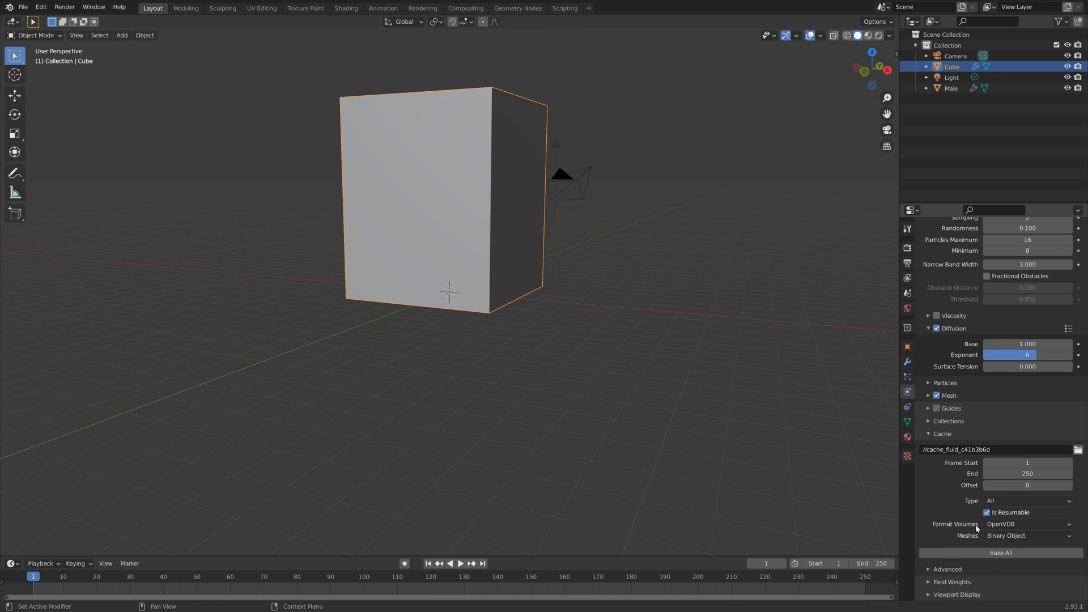
Save a numbered copy as tut1.blend and bake the entire fluid simulation
key(ctrl+shift+s)
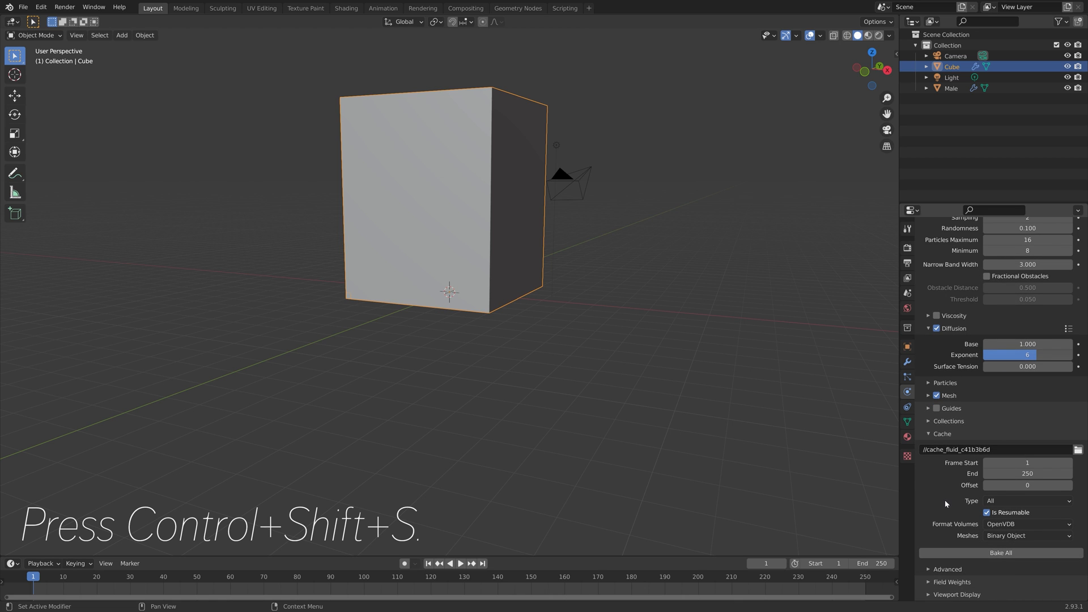
key(ctrl+shift+s)
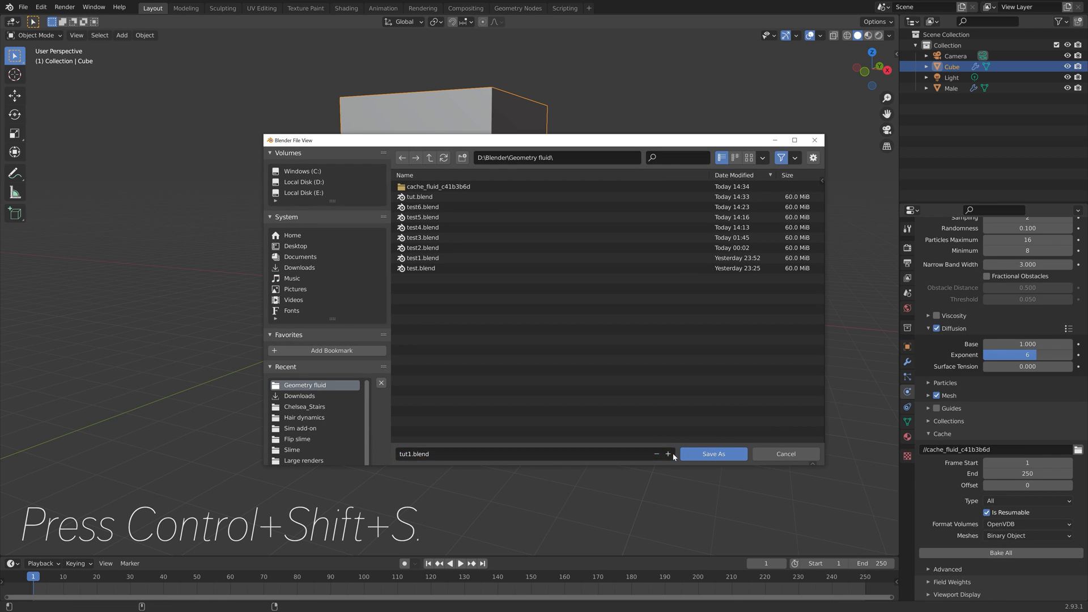
click(713, 453)
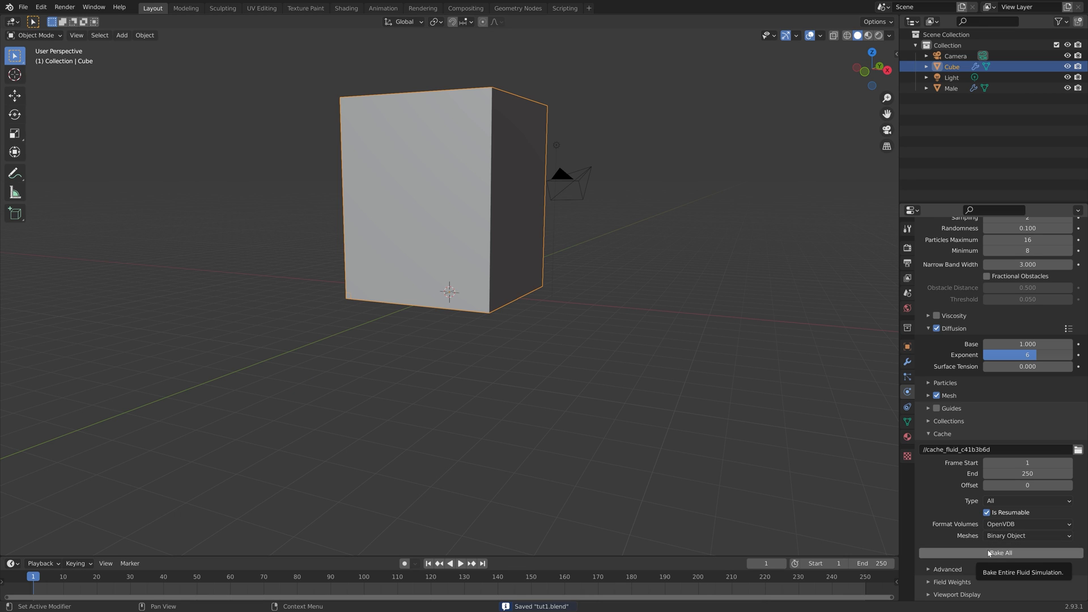
click(1001, 553)
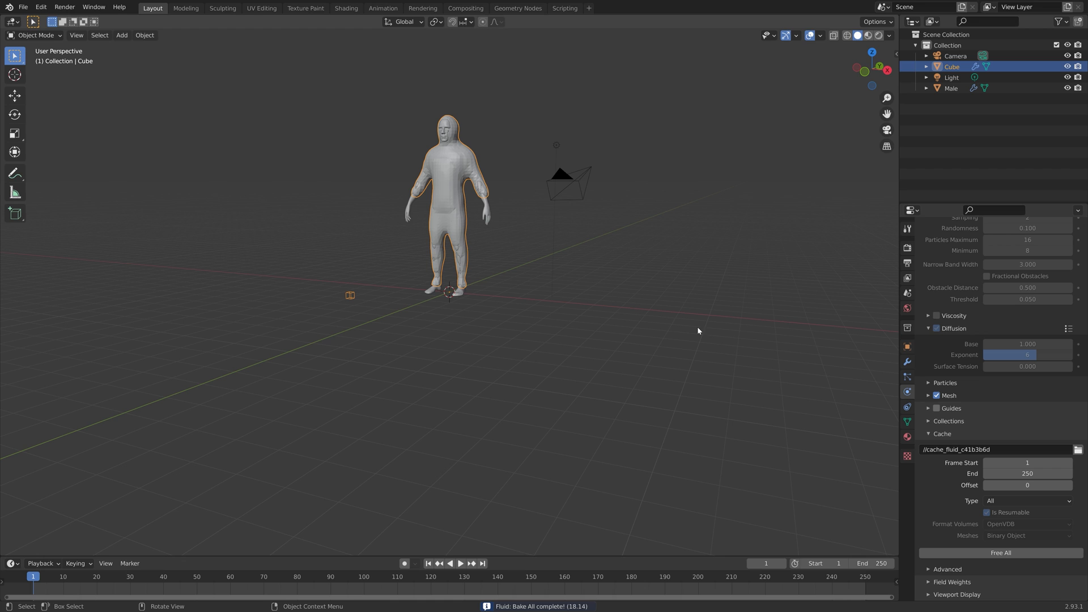
click(449, 564)
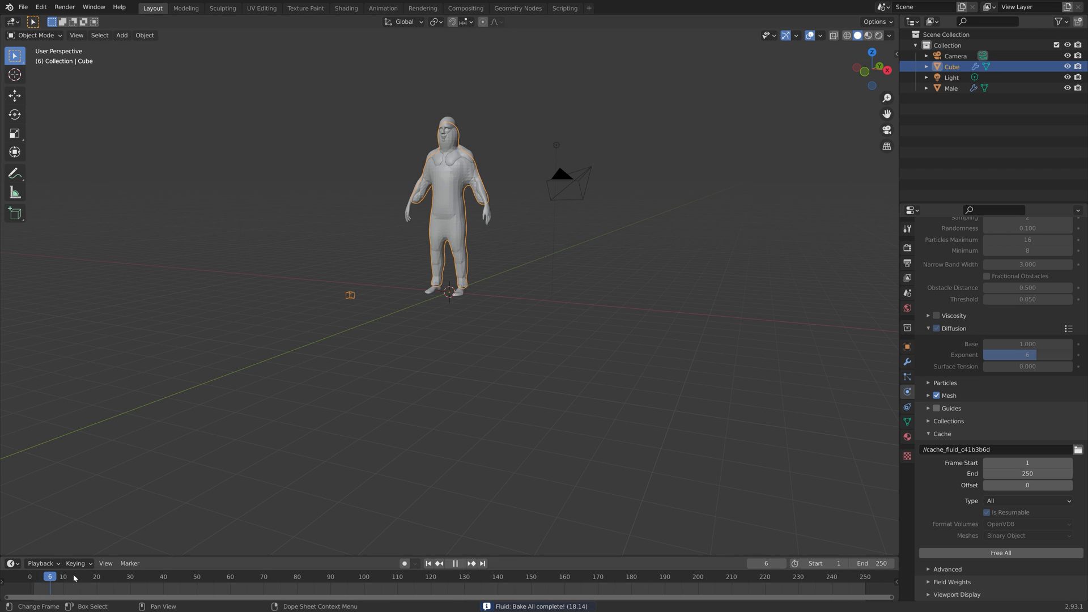
click(697, 575)
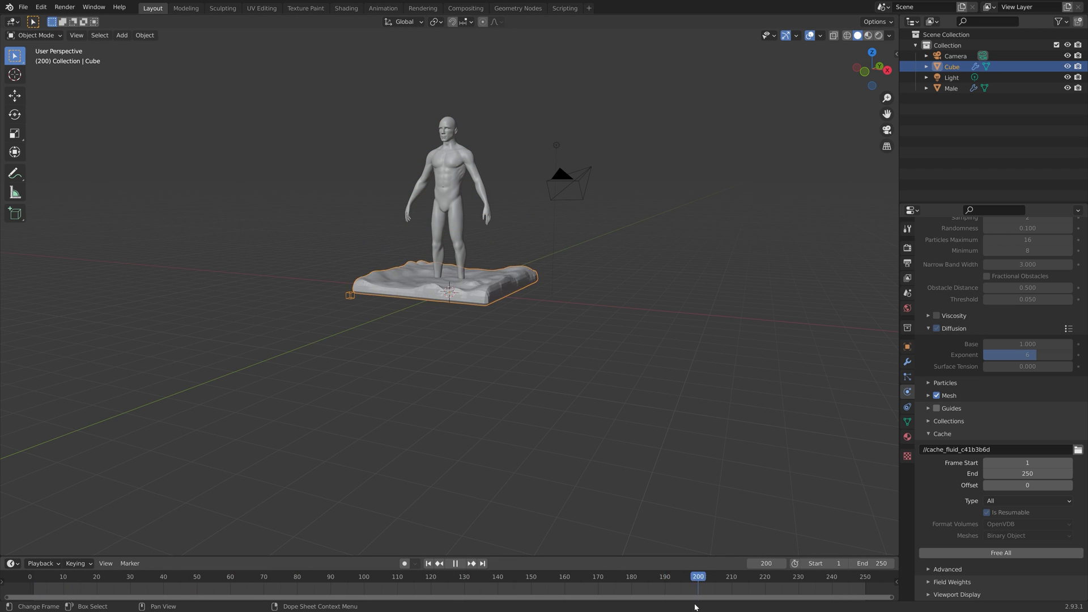
click(428, 563)
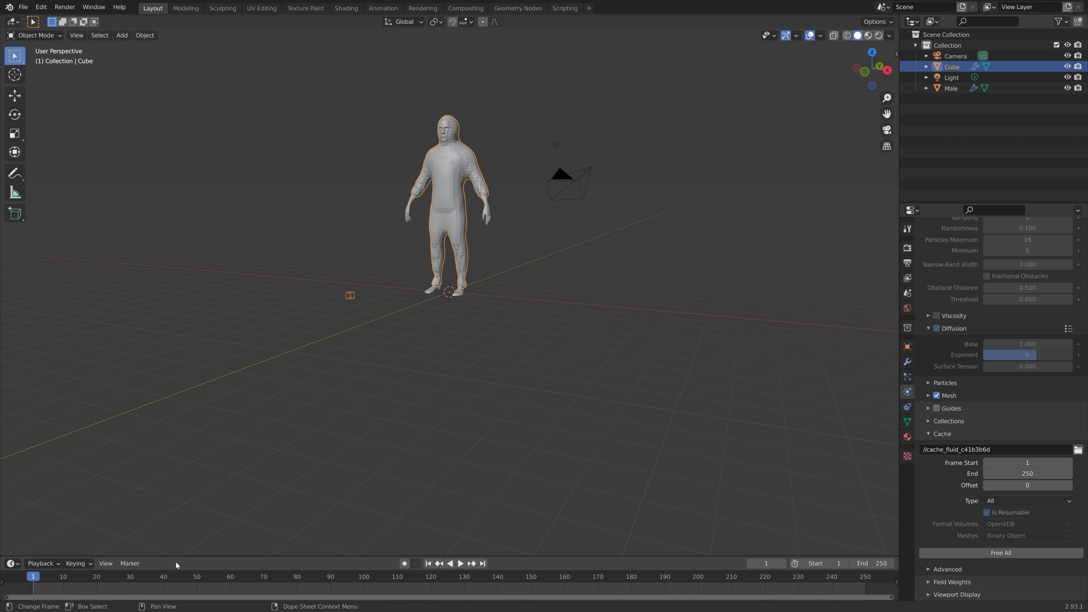
mouse_move(353, 288)
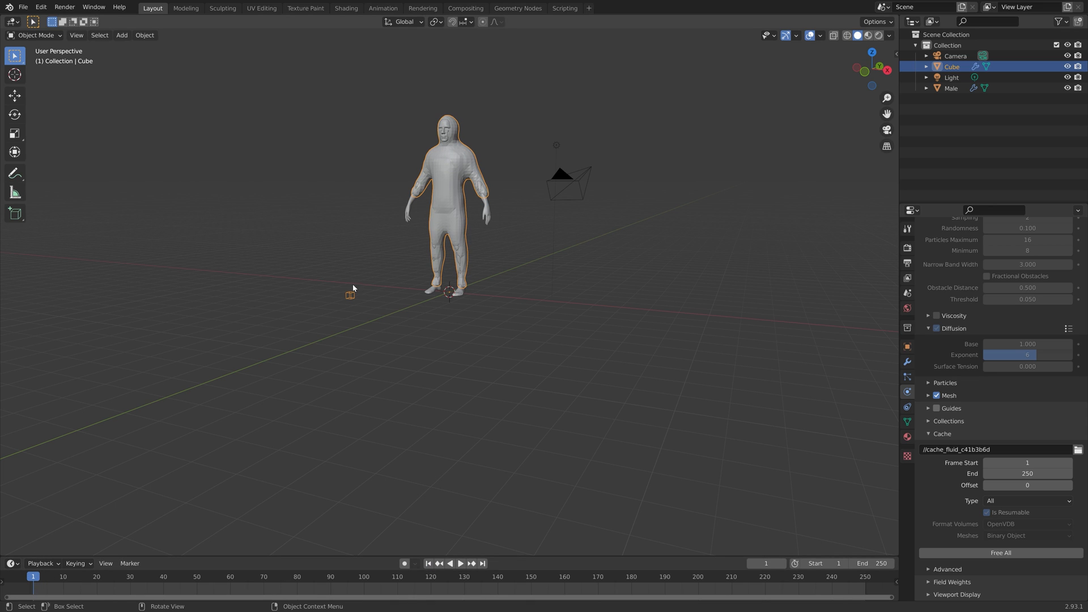
mouse_move(937, 421)
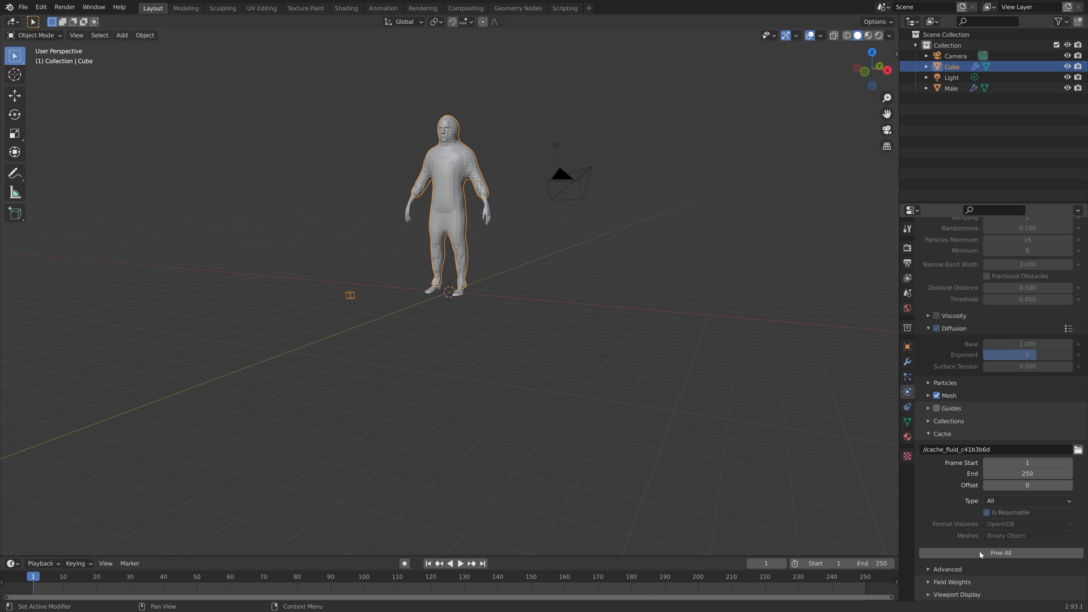
Save the scene and review the cube's Fluid domain settings in the Physics tab
key(s)
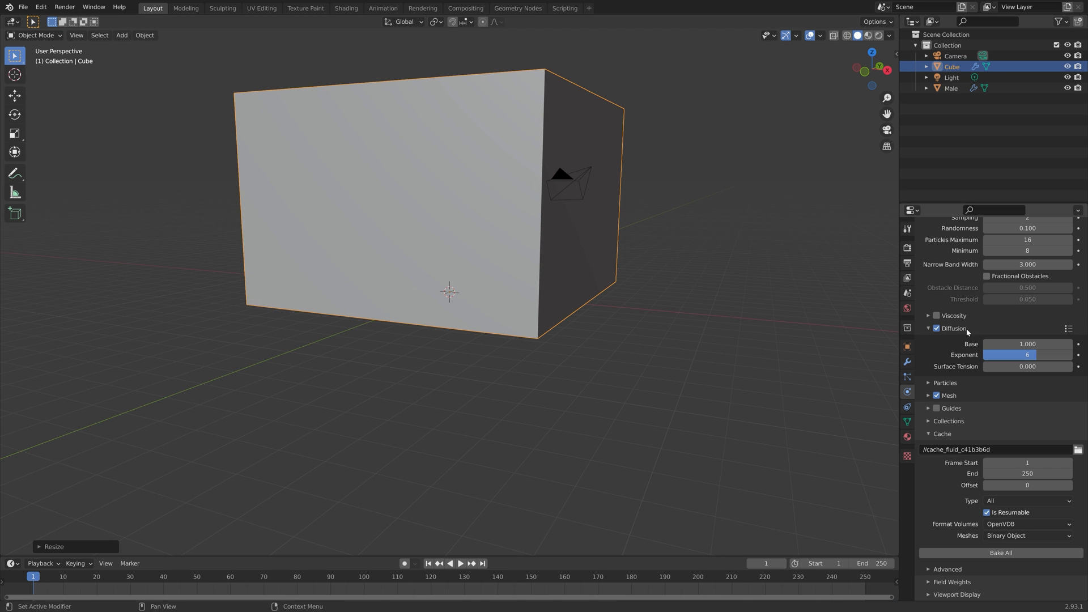
scroll(up, 3)
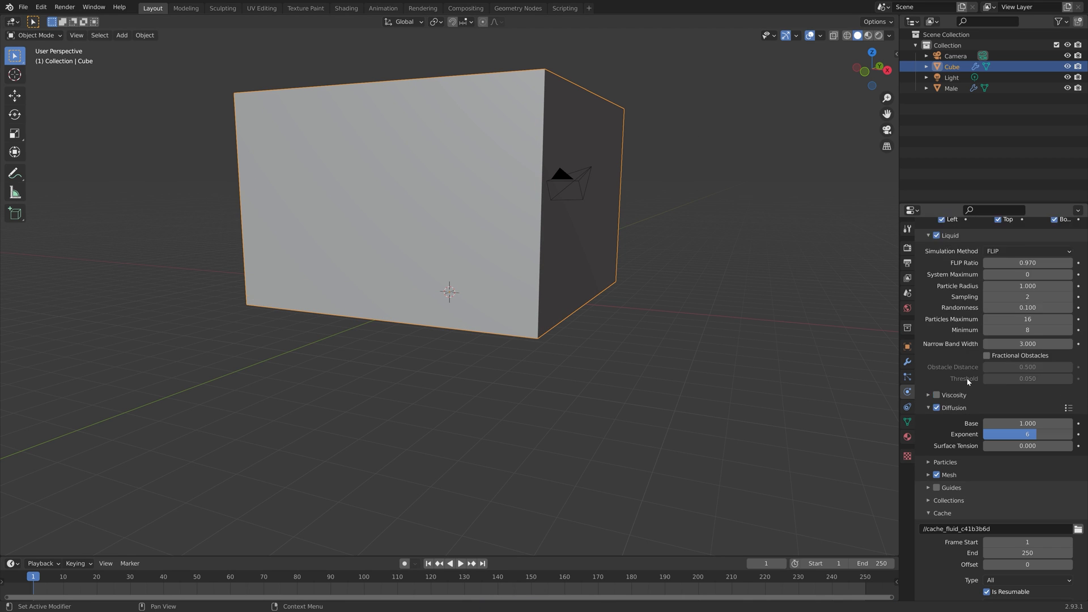
scroll(up, 3)
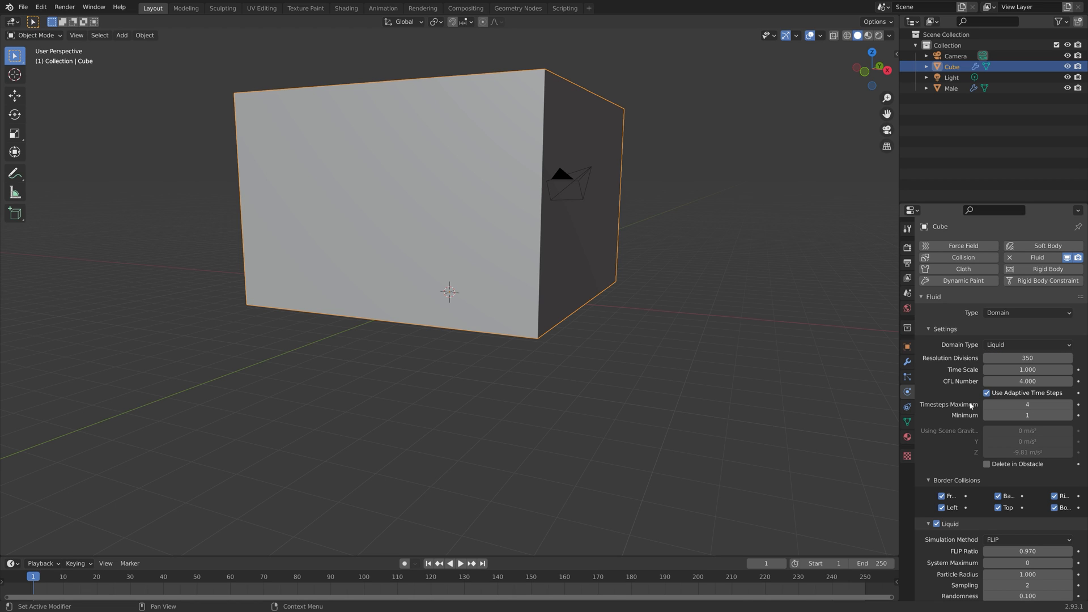
mouse_move(963, 408)
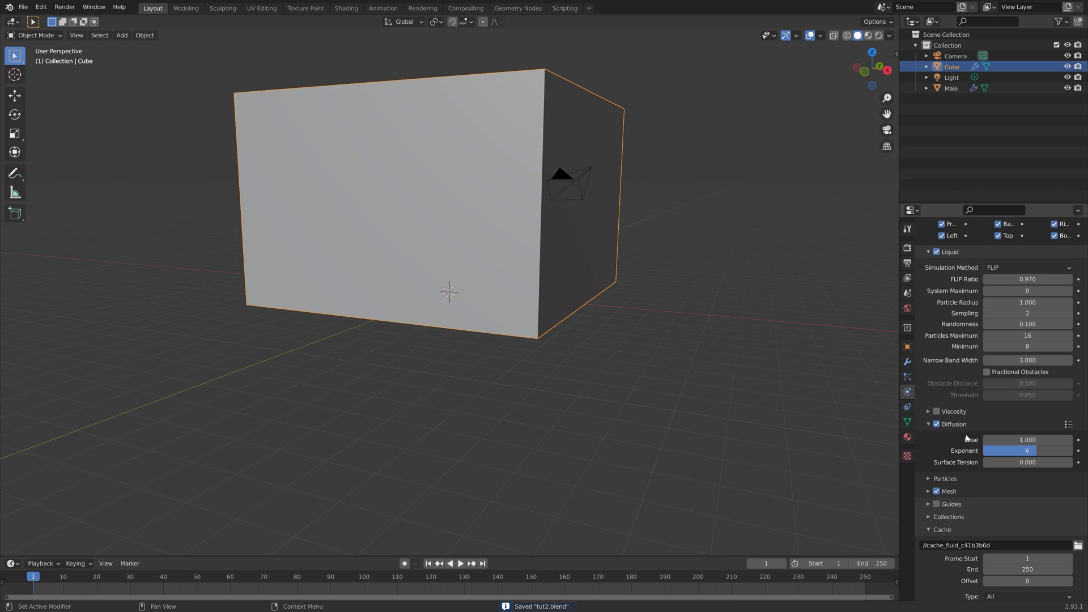
Bake the whole liquid simulation and scrub the timeline to preview the pouring liquid
scroll(down, 3)
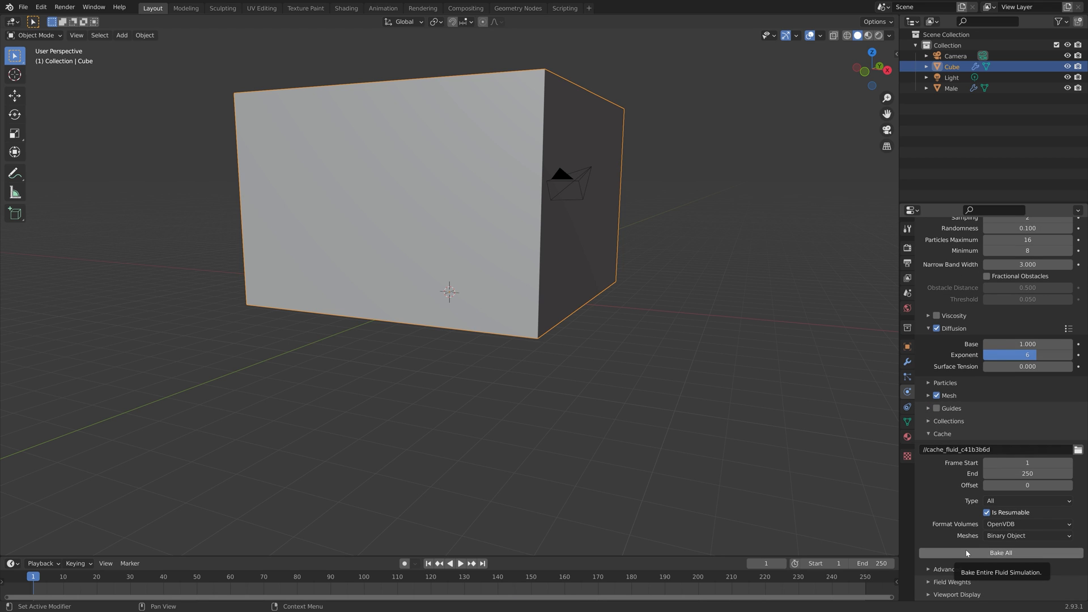
click(1000, 551)
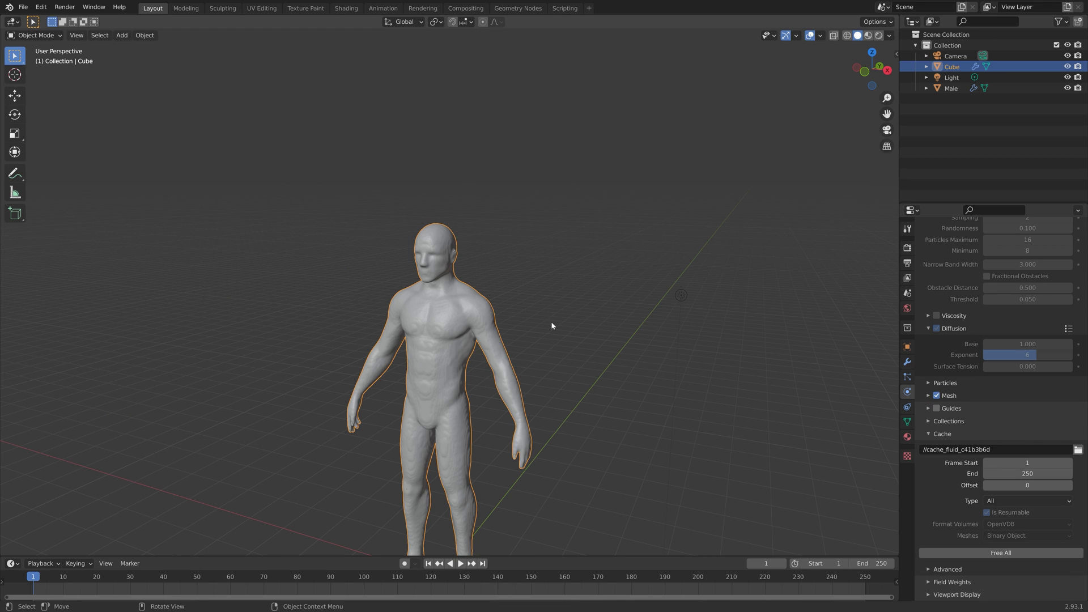
mouse_move(524, 409)
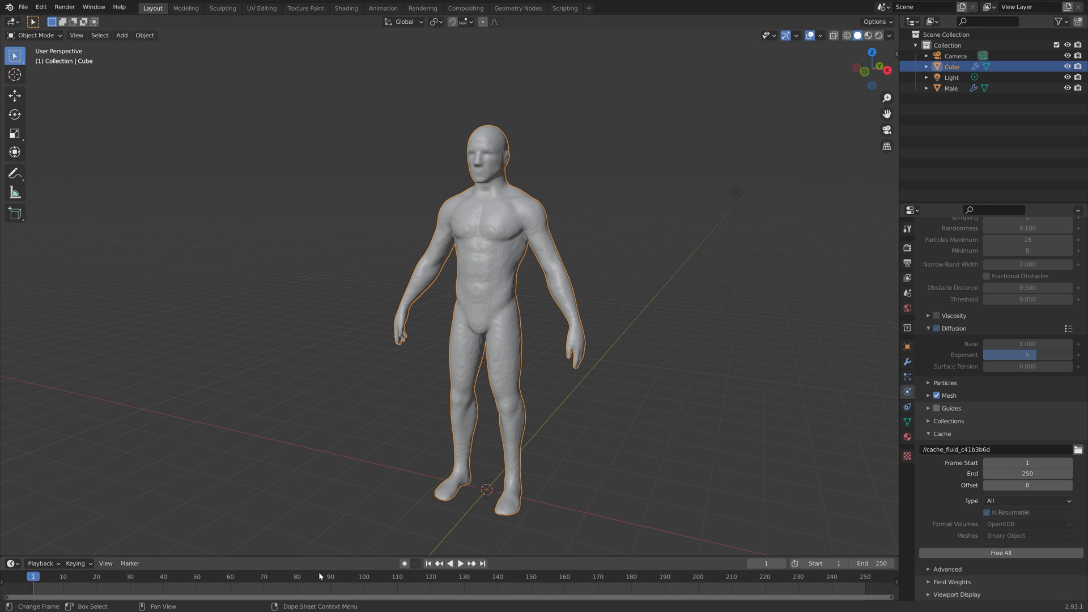
click(461, 563)
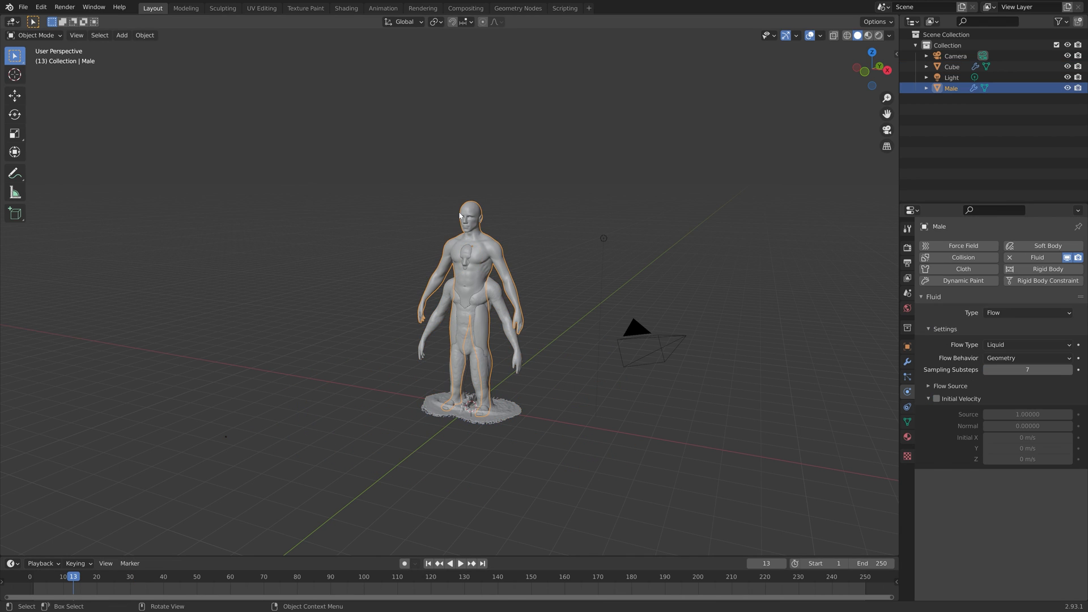
Hide the original Male object and jump to frame 30 to see the splashed puddle
click(1067, 88)
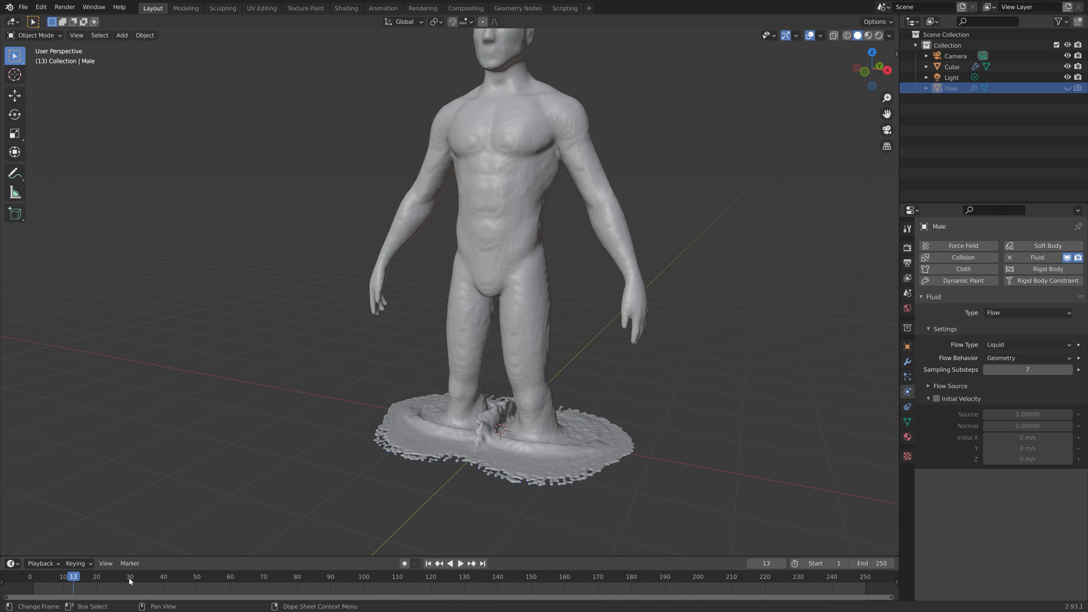
click(129, 576)
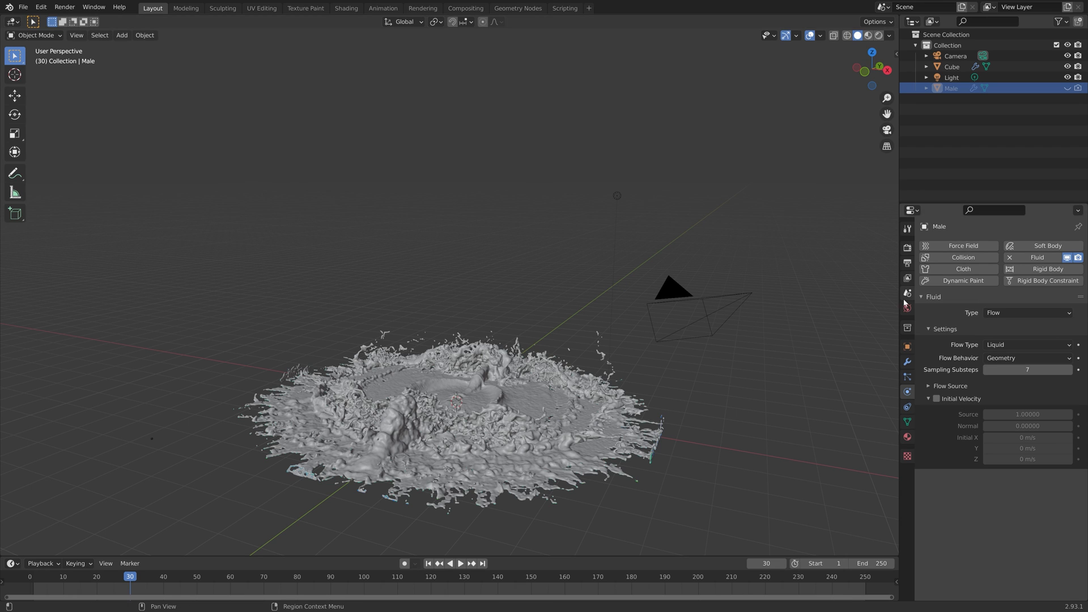
Set Cycles to GPU Compute at 50 samples with denoising and a transparent film background
click(907, 246)
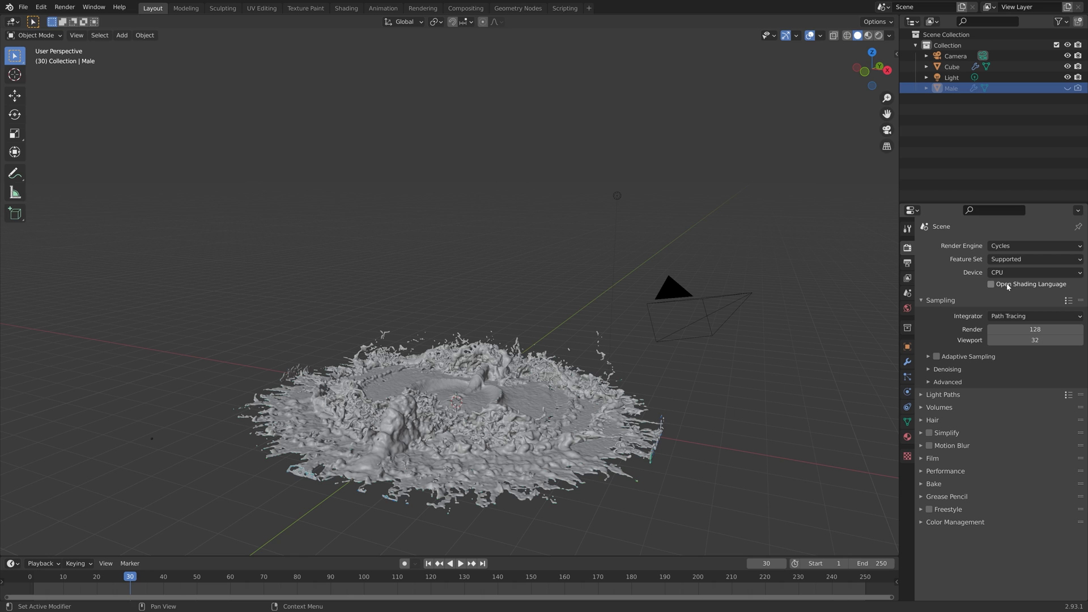
click(1033, 272)
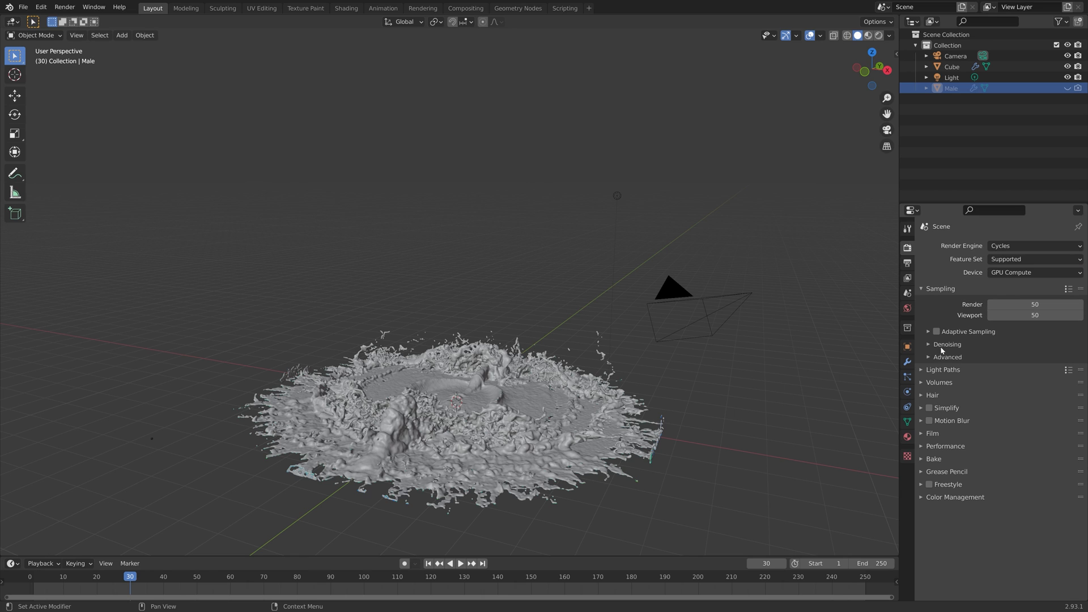
click(927, 344)
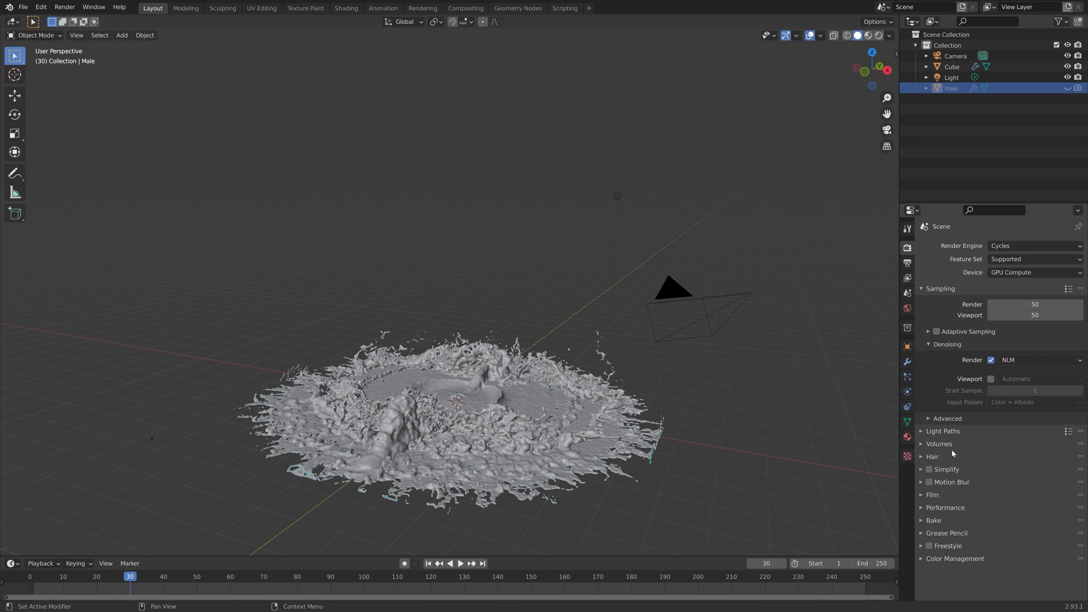
click(932, 494)
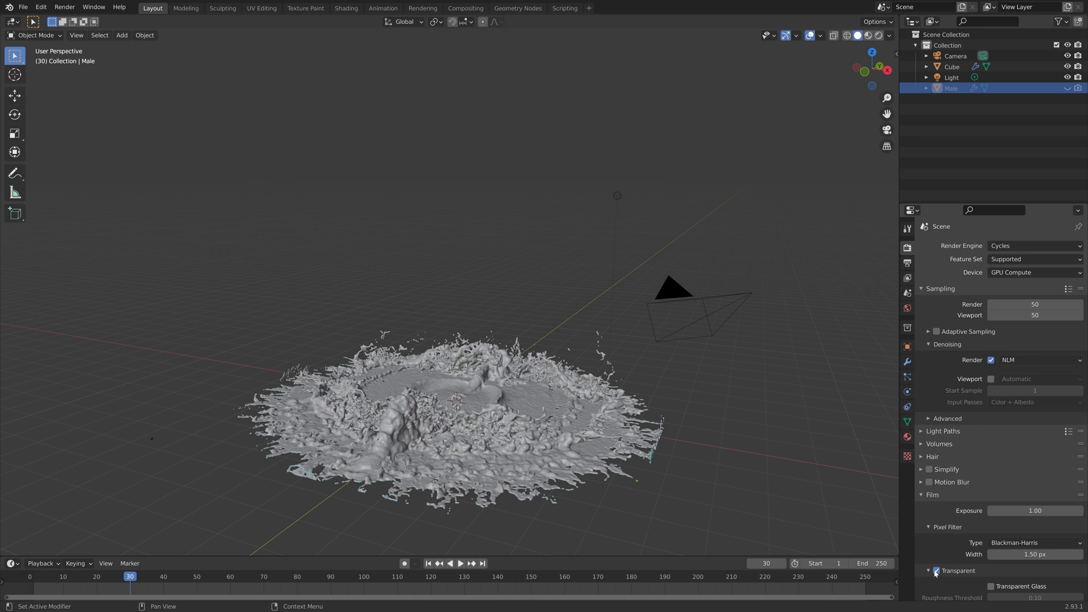
scroll(down, 3)
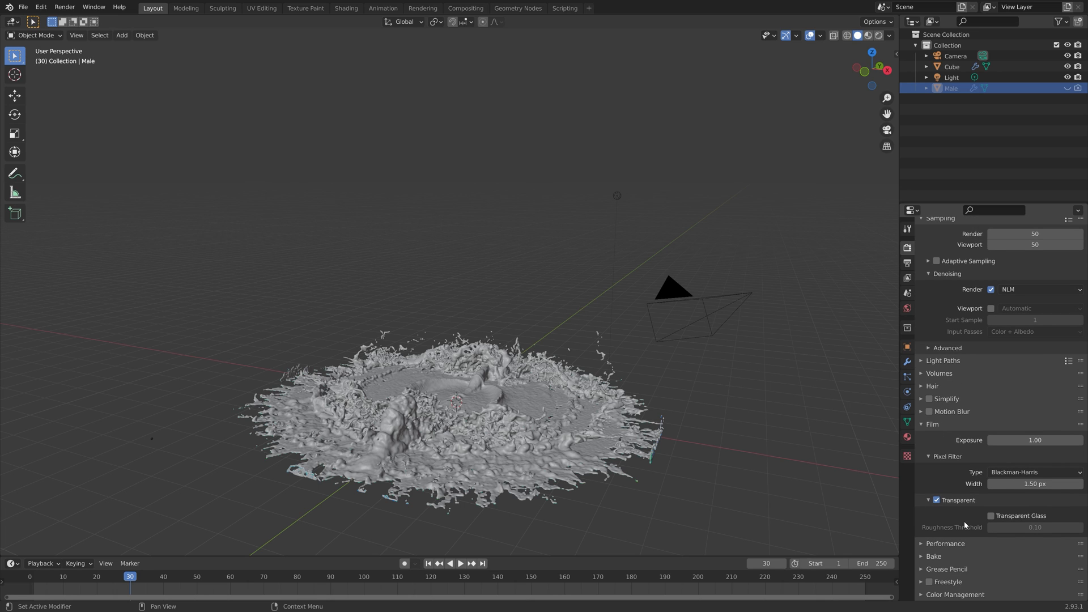
mouse_move(962, 527)
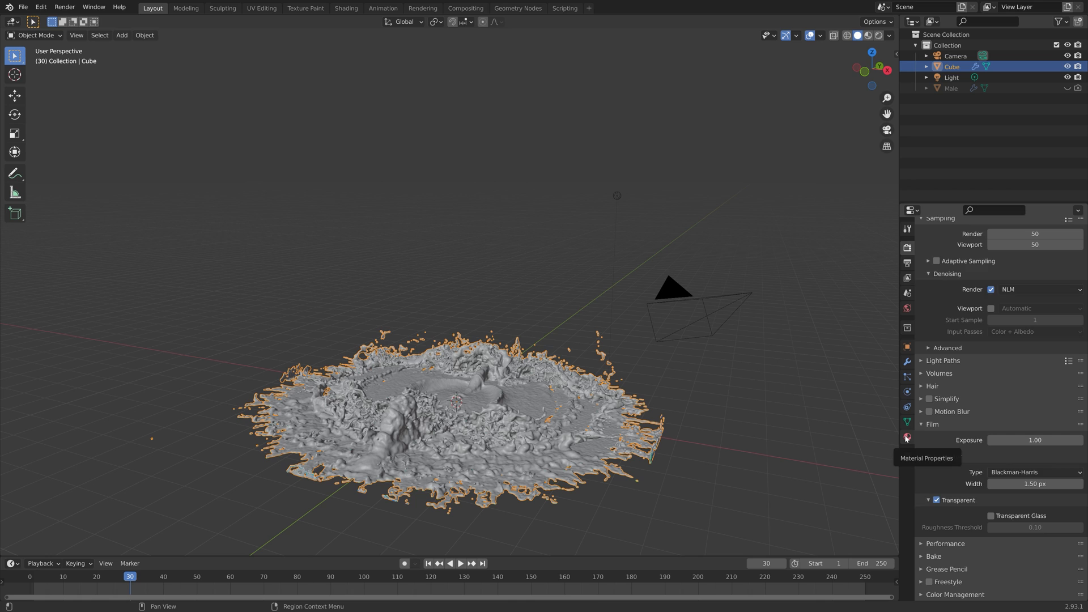
Create a new Glass BSDF material with zero roughness on the liquid mesh
click(907, 436)
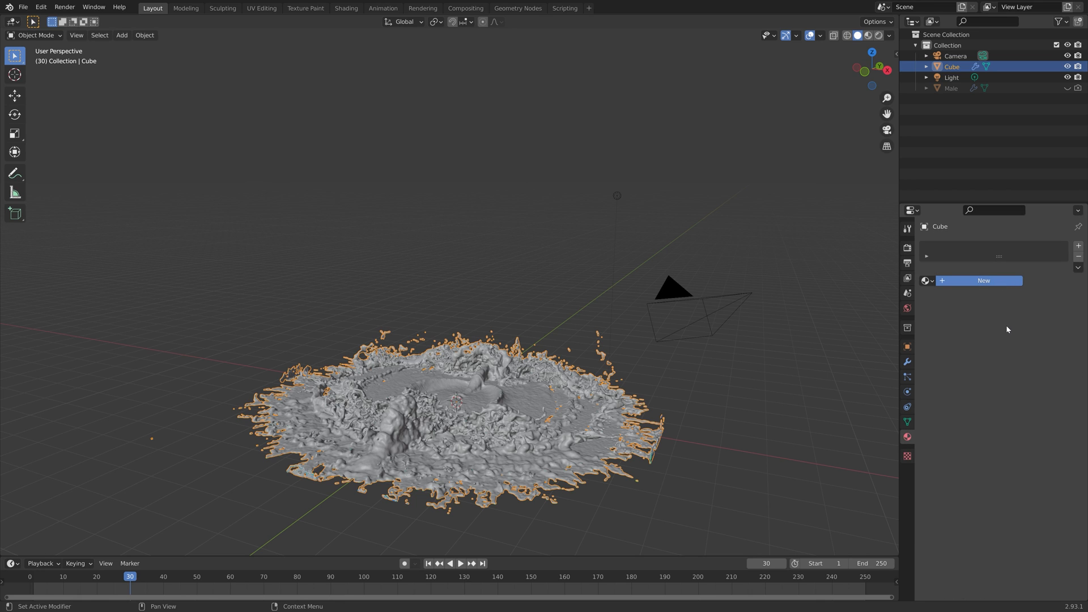
click(983, 280)
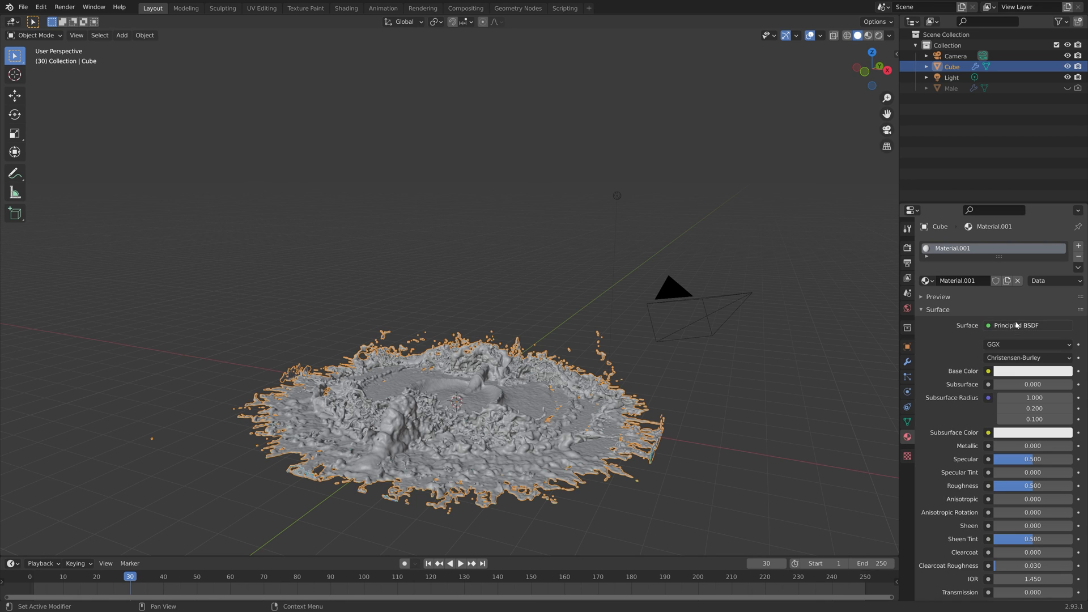
click(1030, 325)
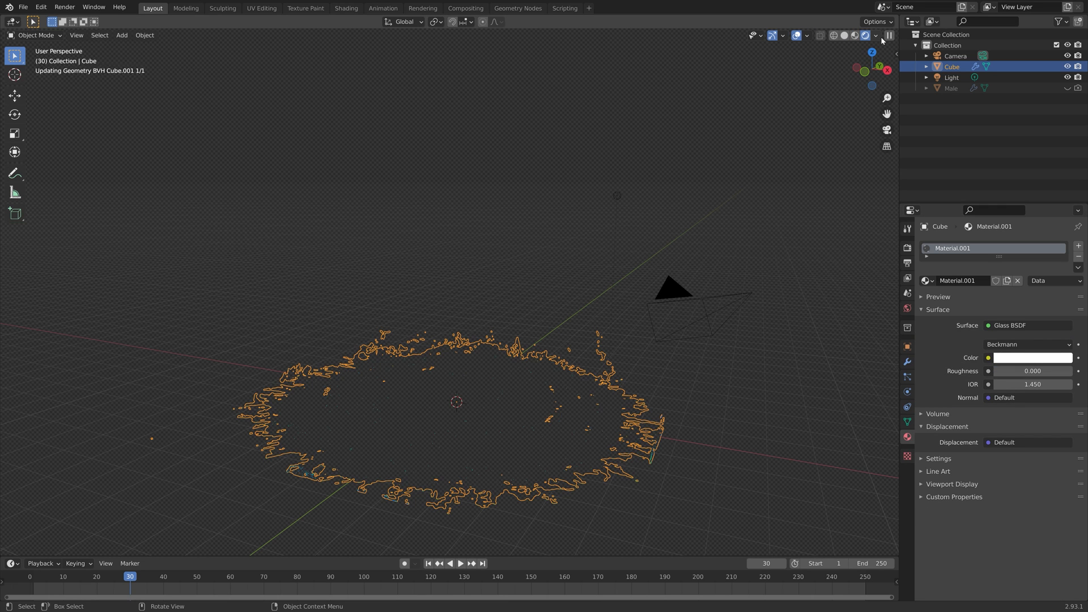
click(856, 35)
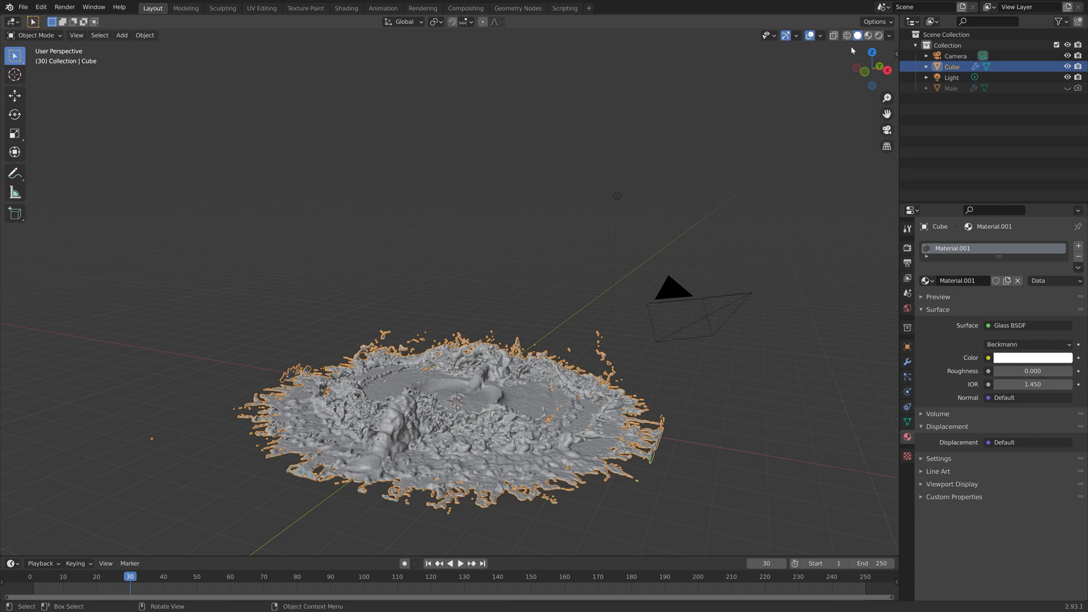
Set the world colour to the Chelsea_Stairs_8k.jpg environment texture at strength 2 and preview it rendered
click(988, 309)
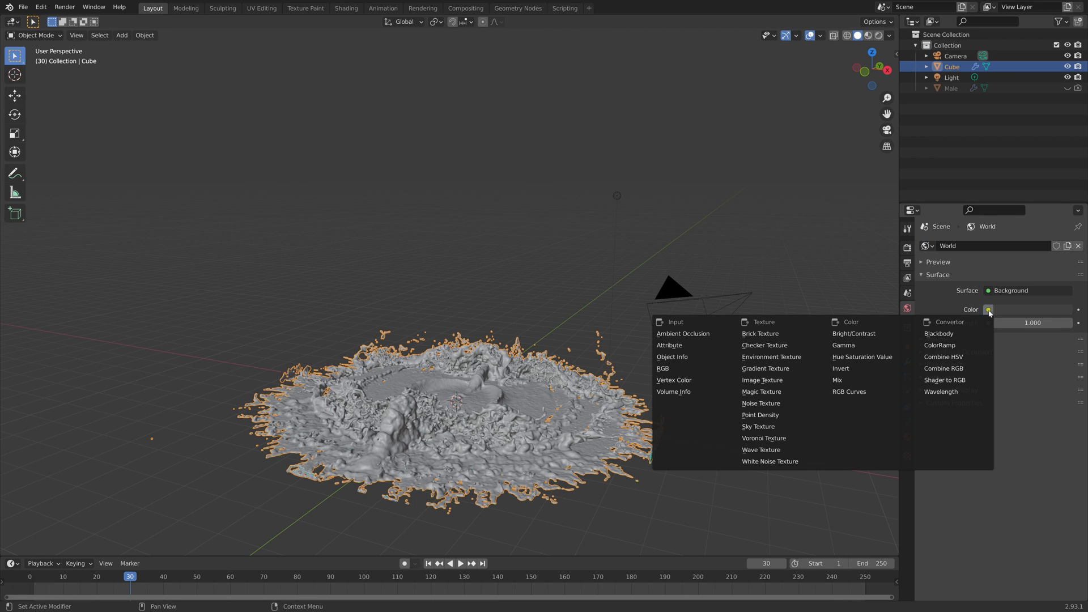
click(770, 357)
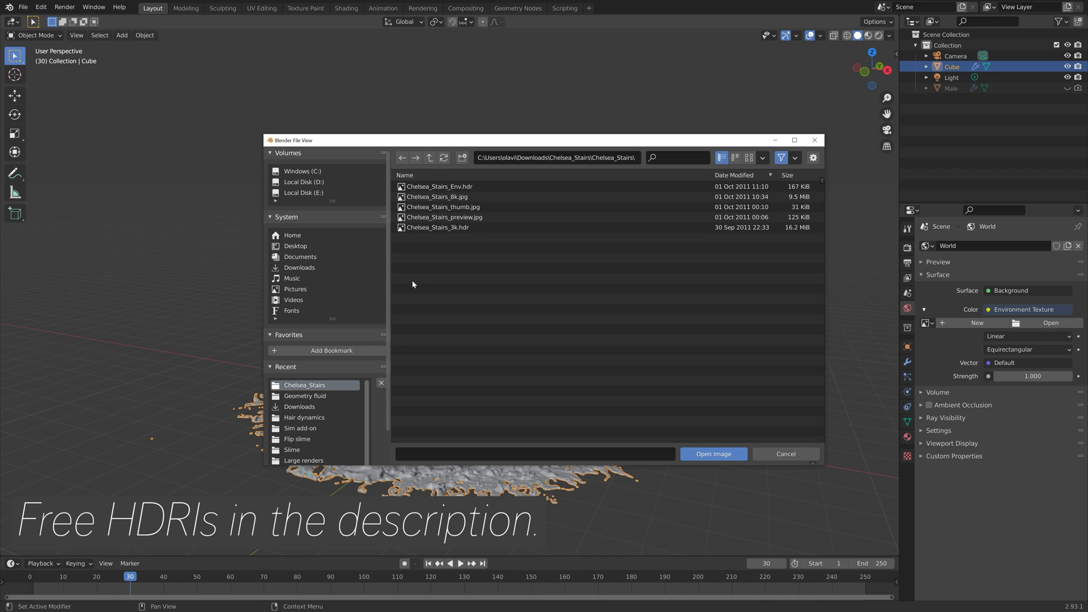
click(439, 196)
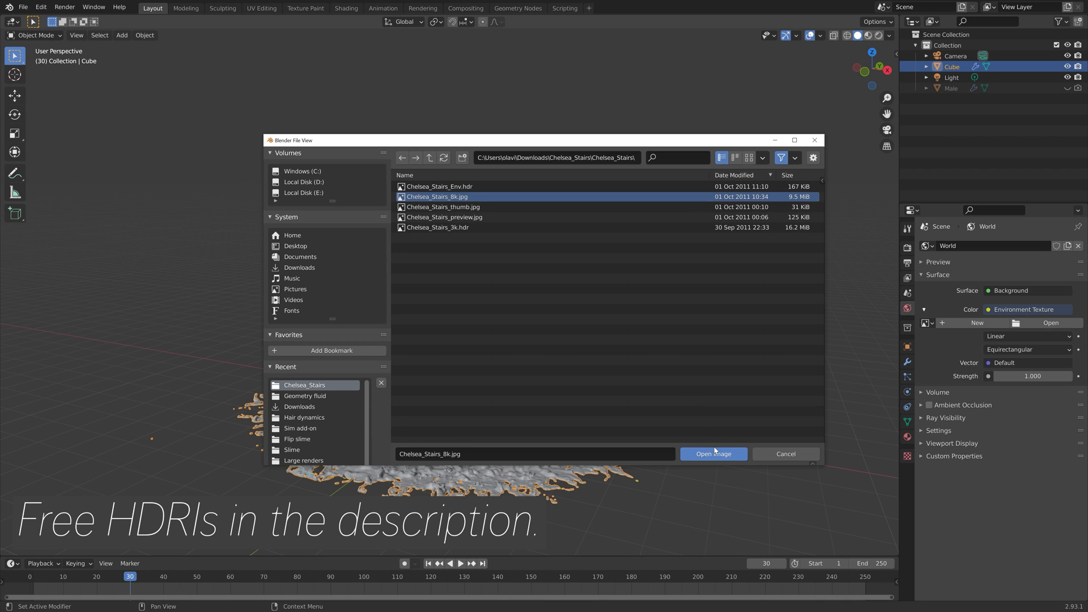
click(713, 453)
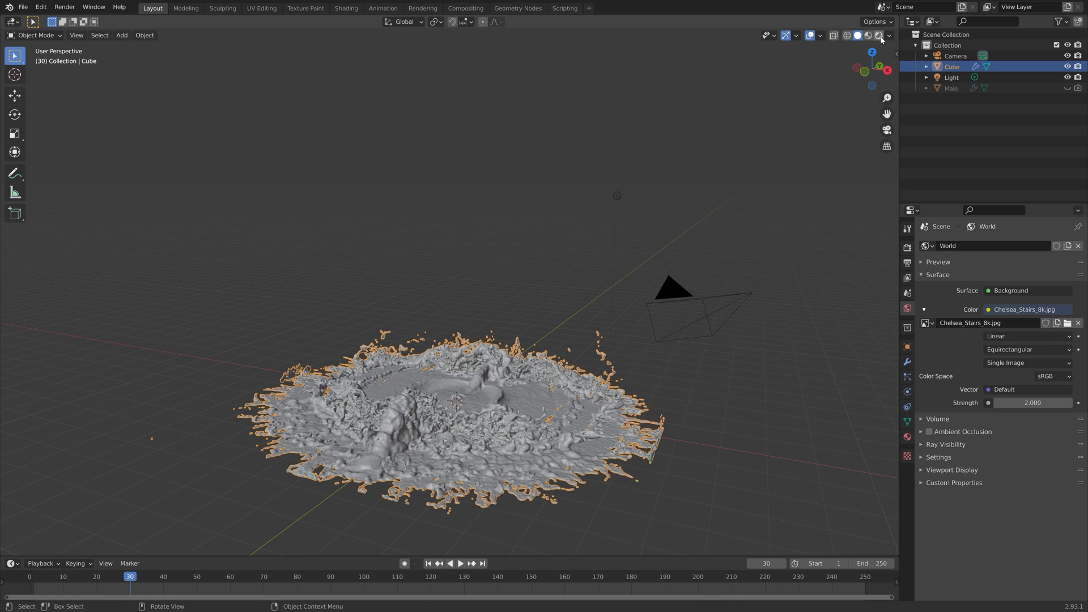
click(876, 36)
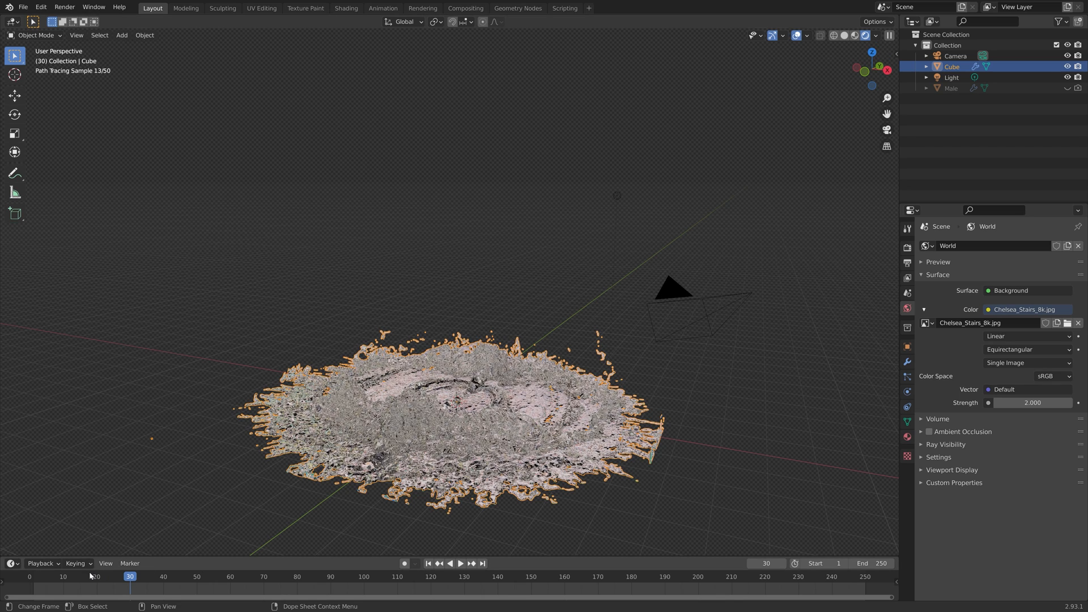
click(89, 577)
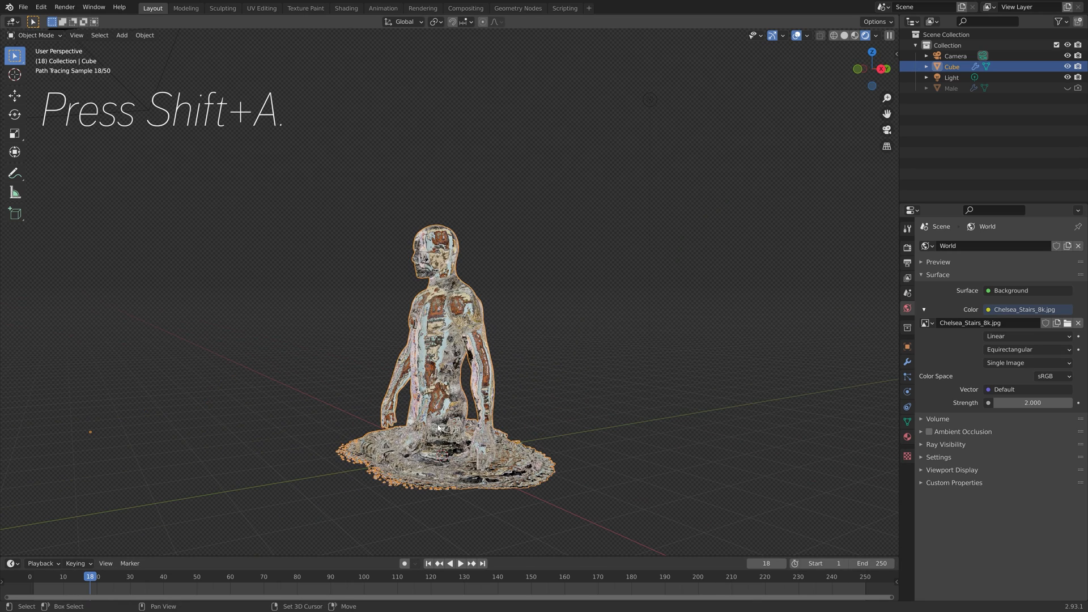
Add a mesh plane, scale it into a broad floor and move it to the liquid's base
key(shift+a)
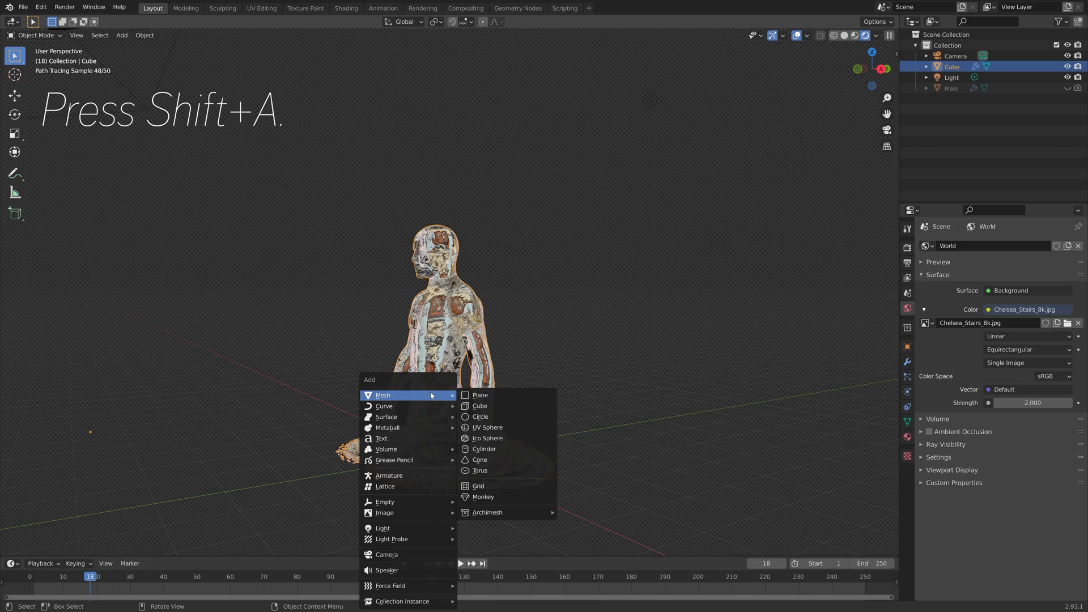
click(480, 395)
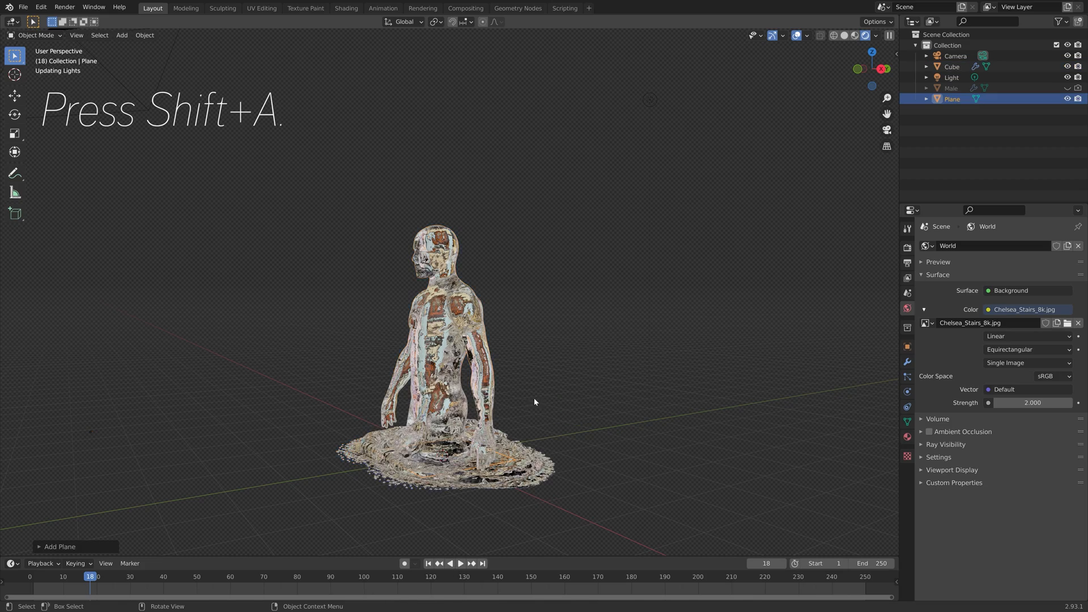
key(s)
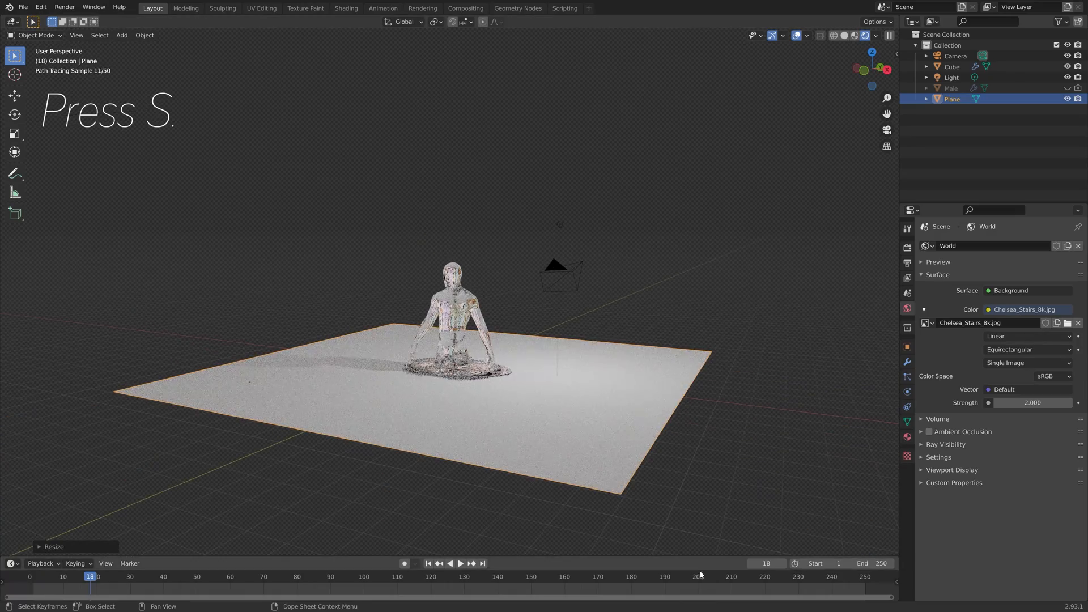
click(459, 564)
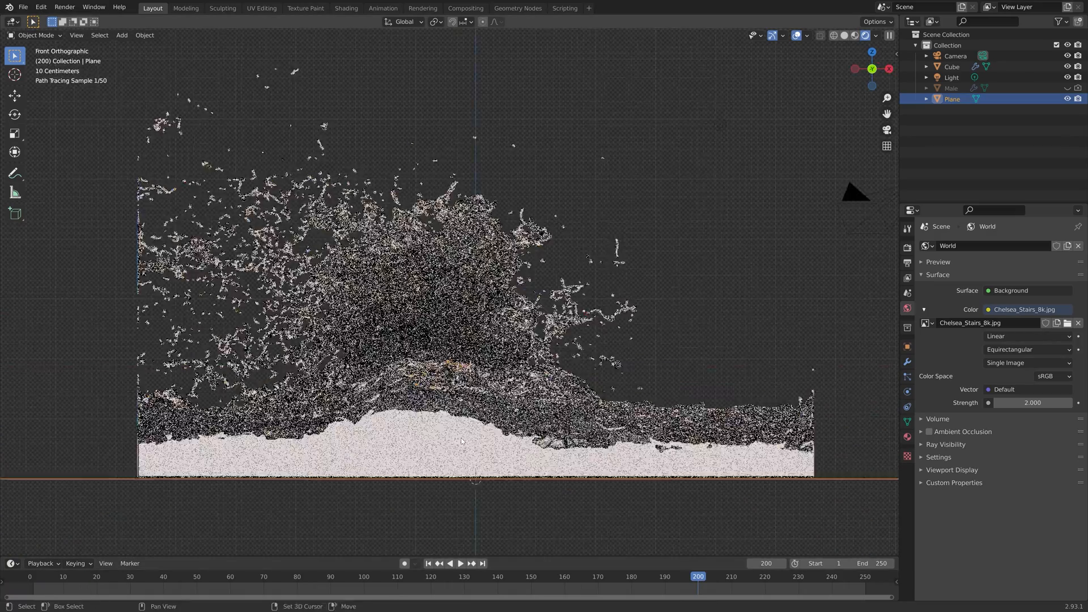
key(g)
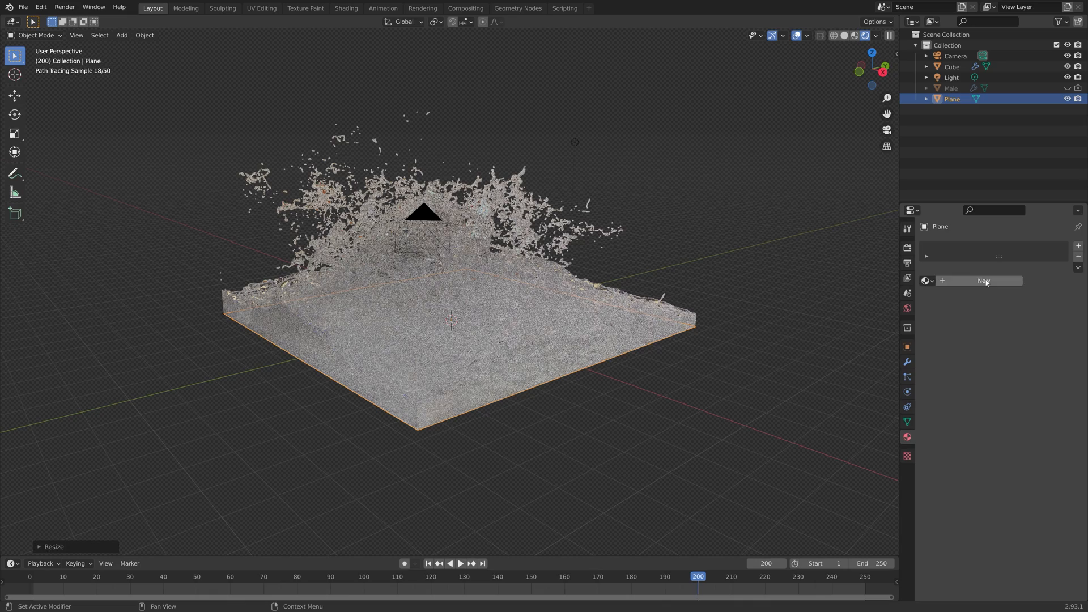
Give the plane a black Glossy BSDF material with roughness about 0.168 and save the file
click(983, 281)
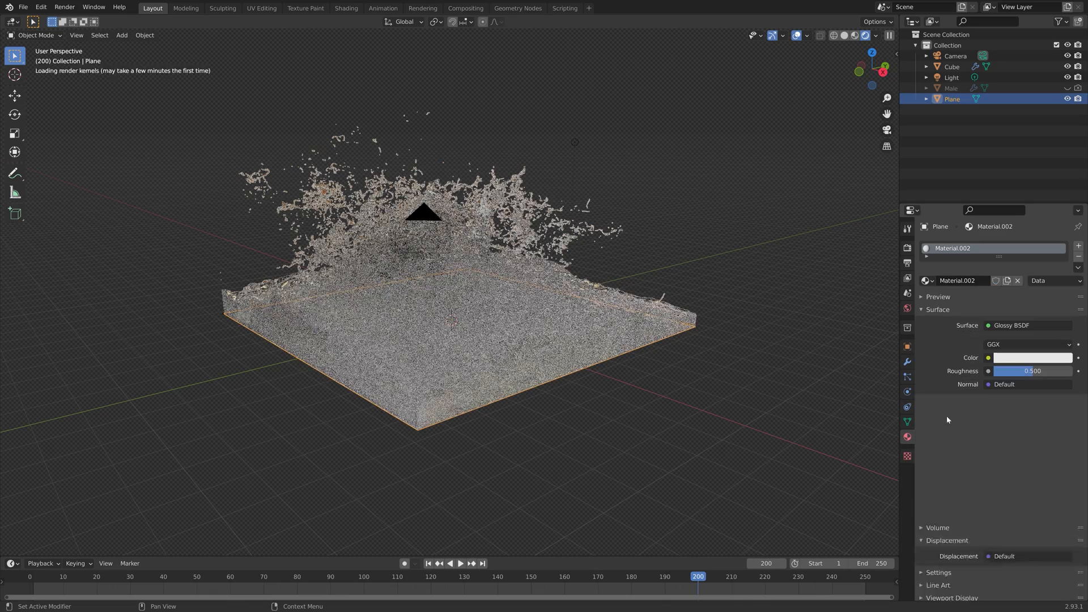
click(1032, 357)
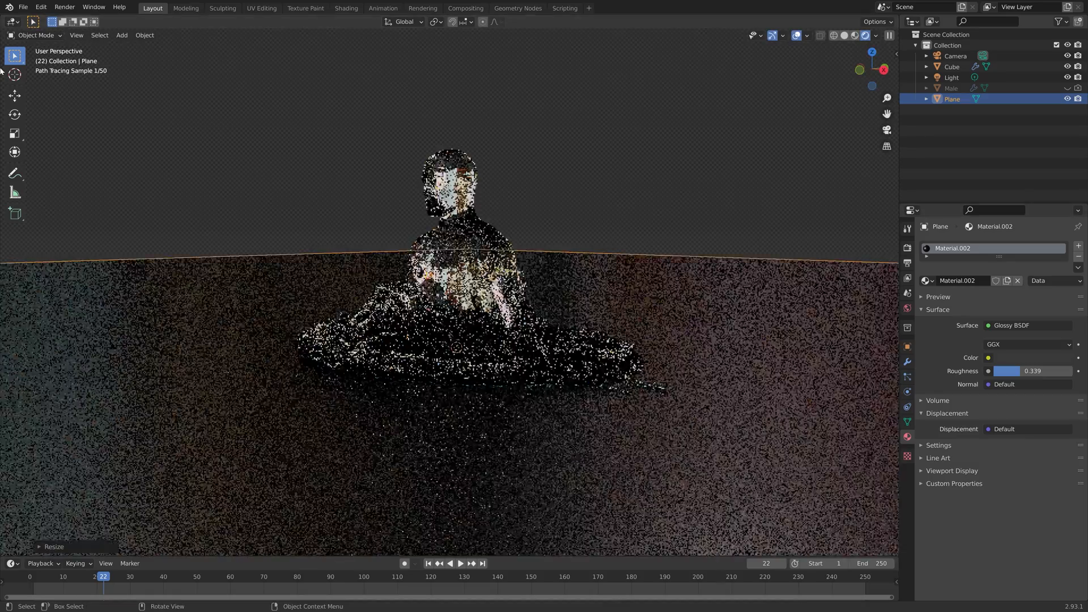
click(1033, 370)
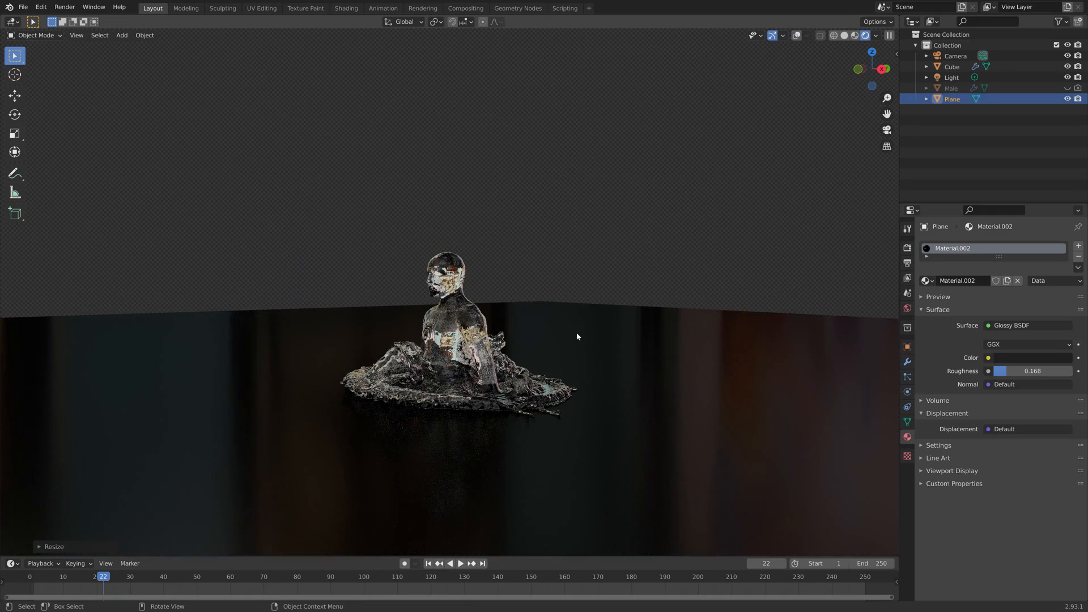
click(845, 35)
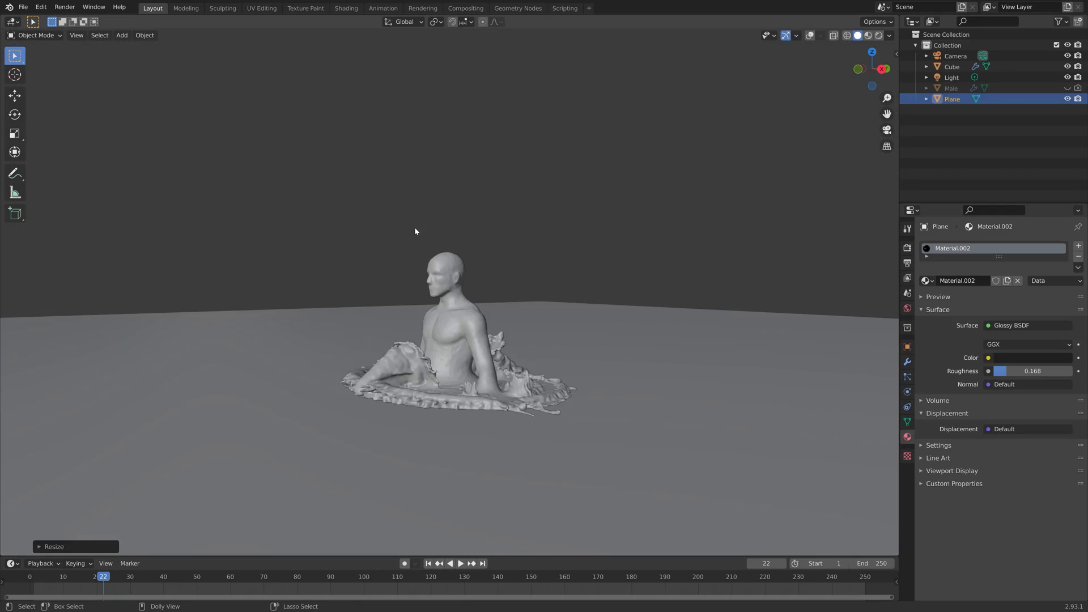
key(ctrl+s)
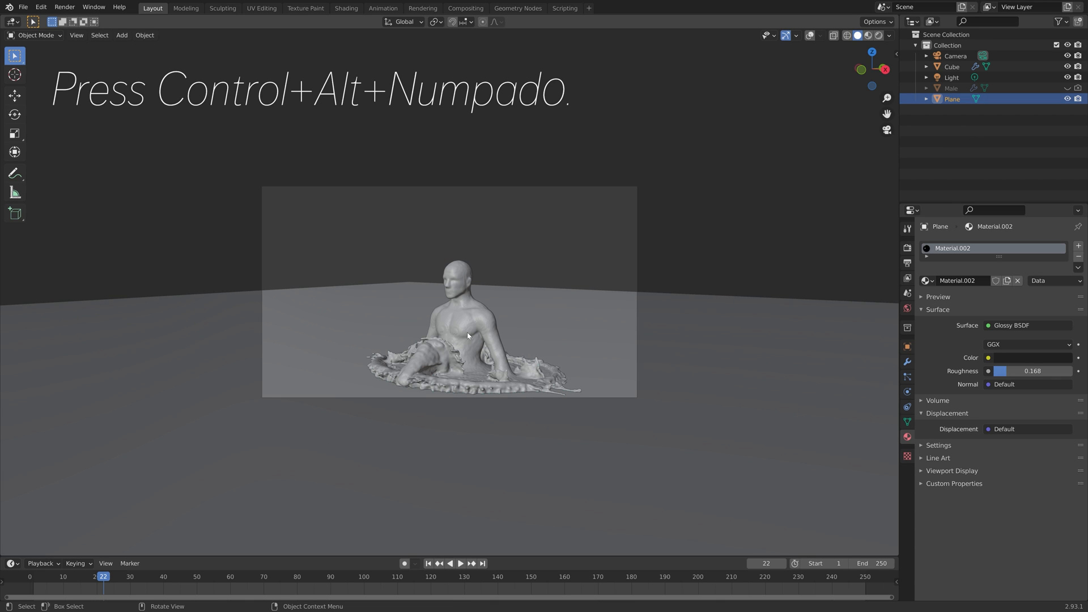
Snap the camera to the view, enable Lock Camera to View and scrub to frame 239
key(n)
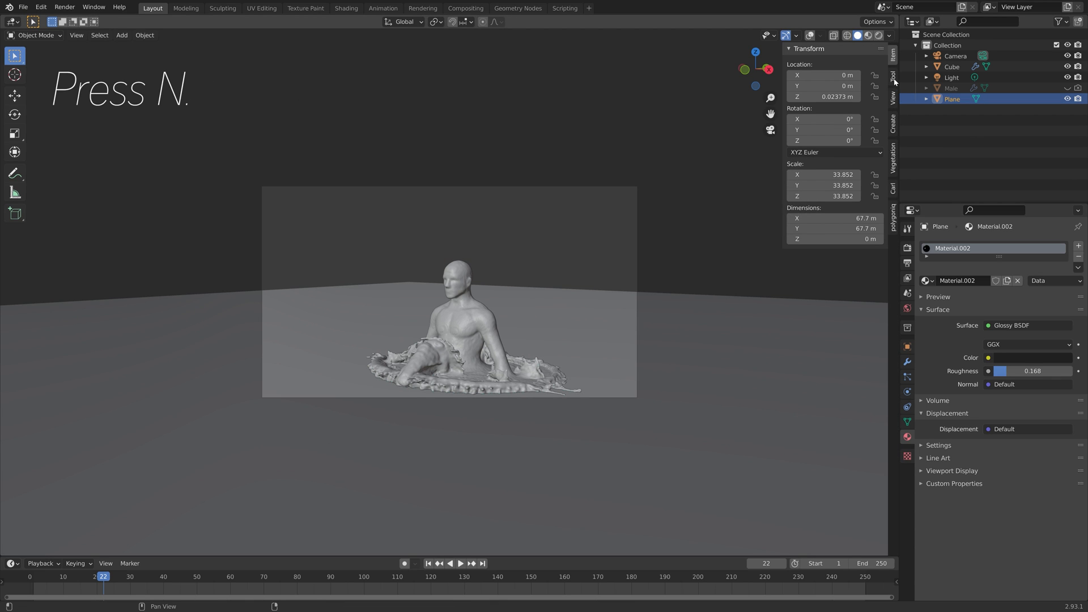
click(894, 94)
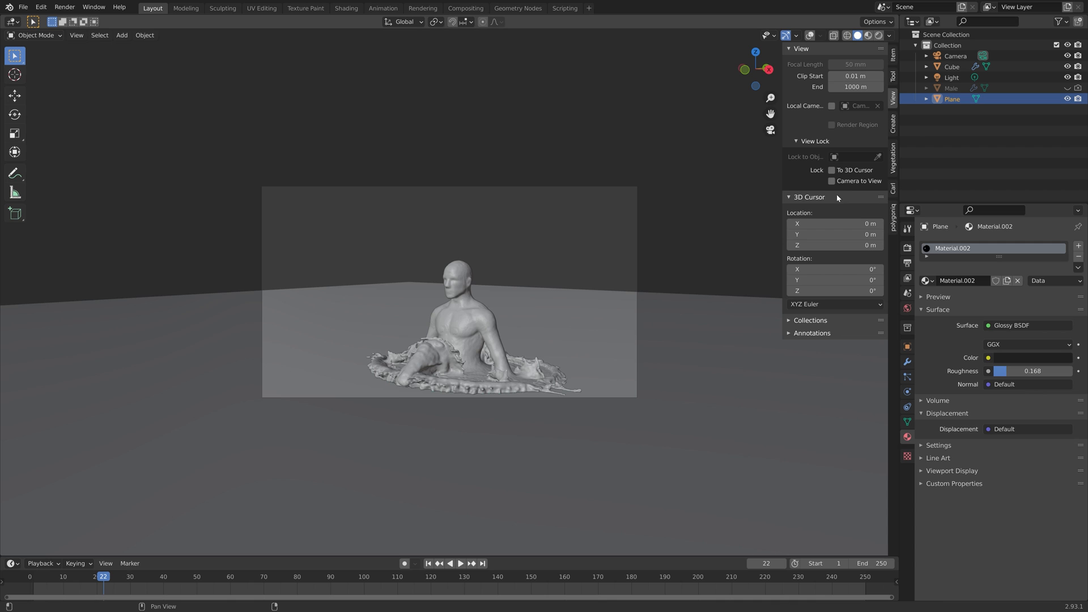
click(830, 181)
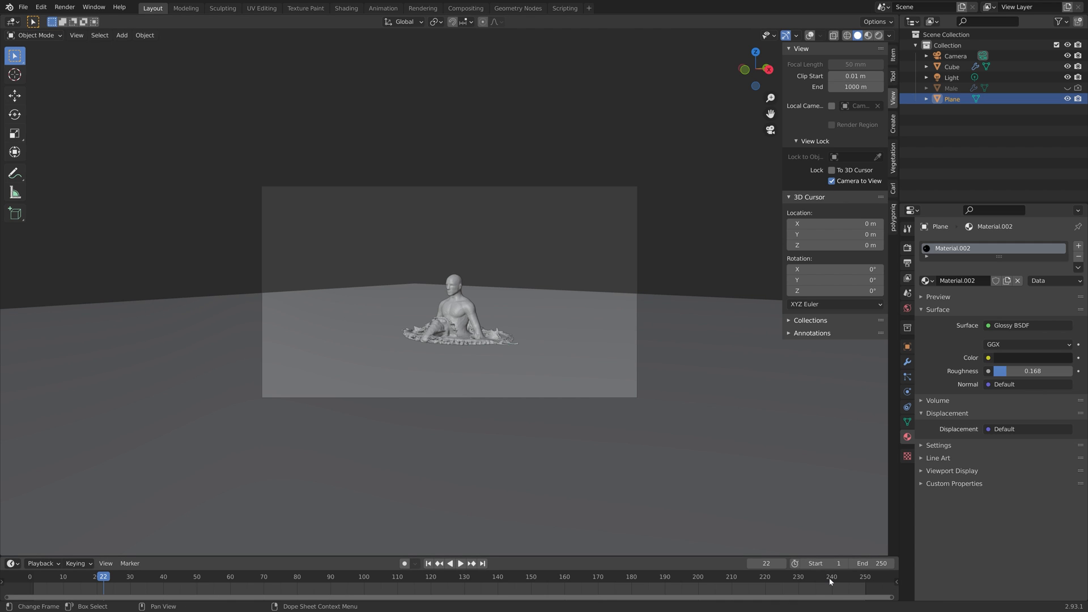
click(828, 577)
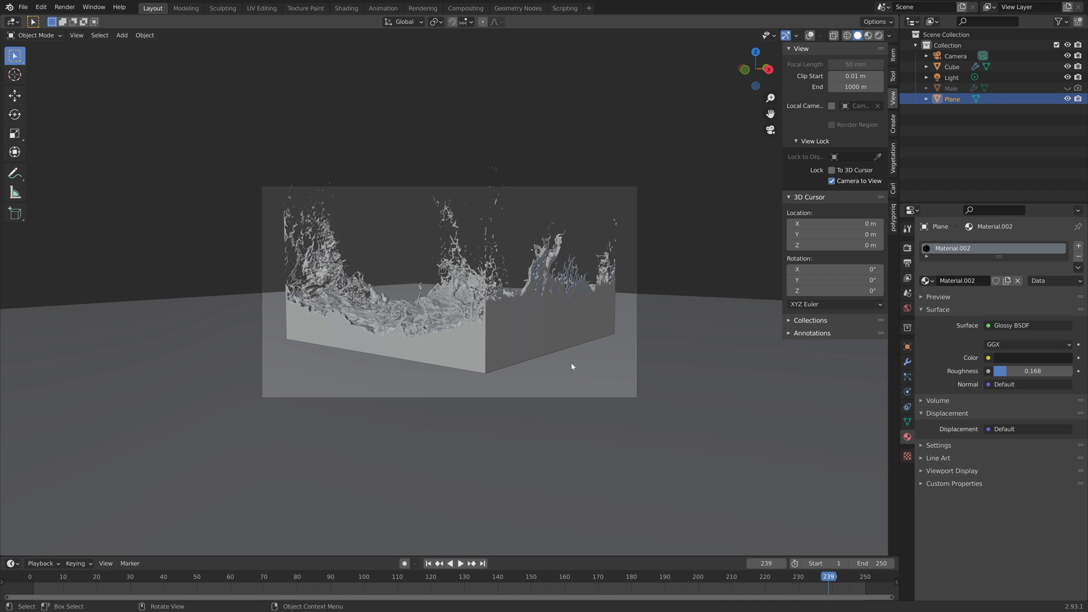
mouse_move(351, 579)
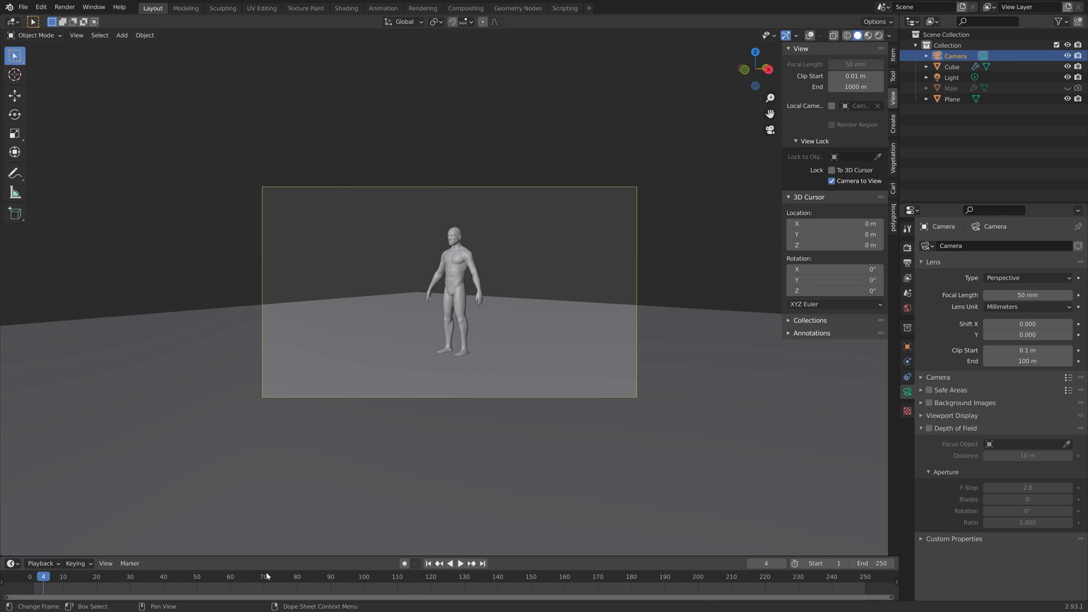
Frame the standing glass man in rendered shading at frame 12 and go to Render Properties
click(460, 563)
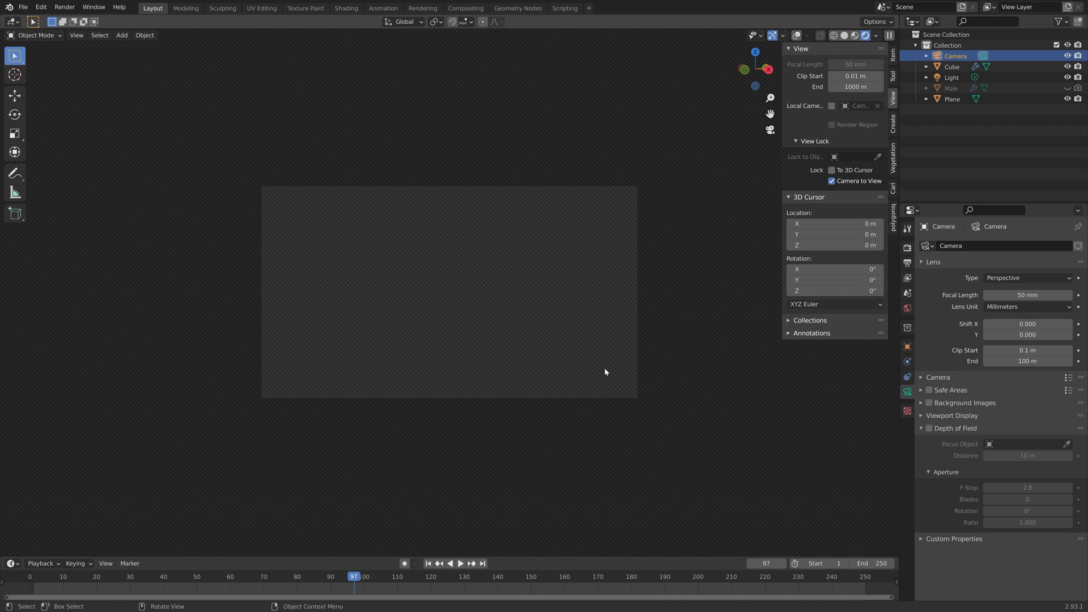
click(460, 563)
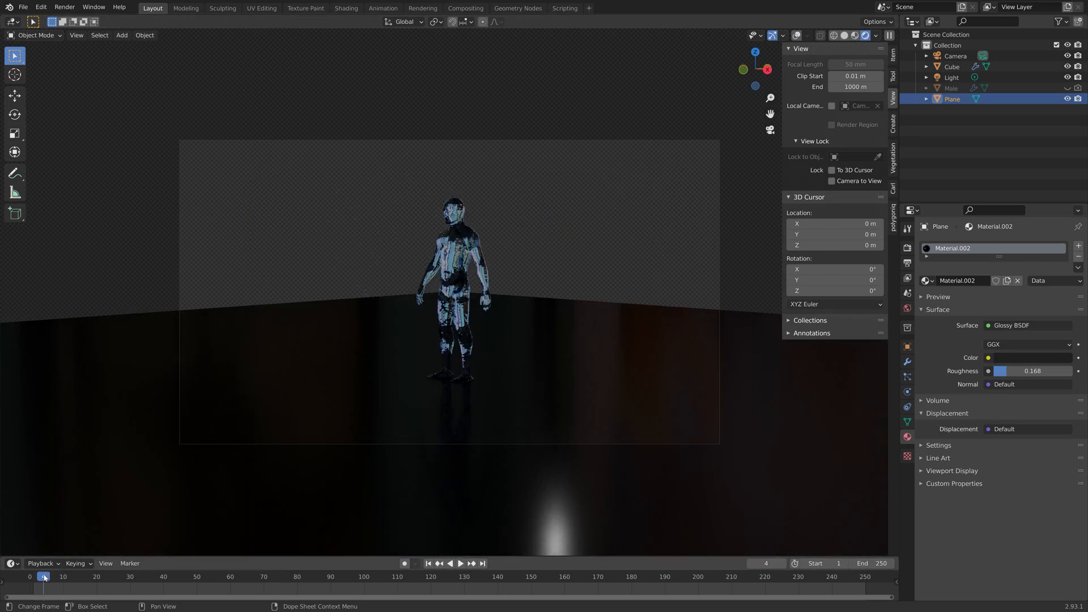
click(124, 576)
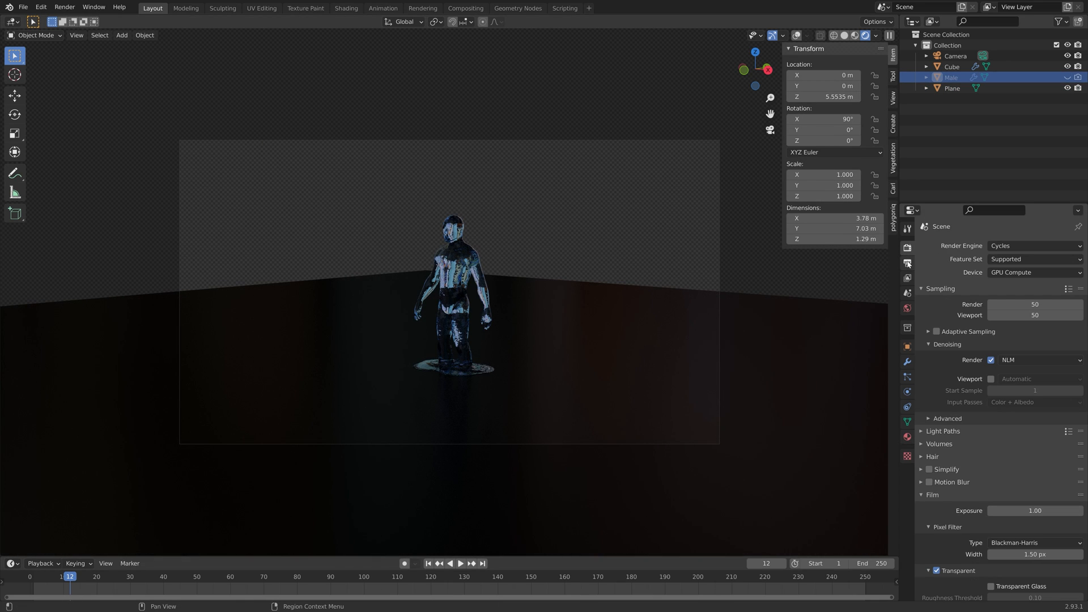
Set resolution to 200% and the output path to E:\Large renders\Water man\tut
click(907, 263)
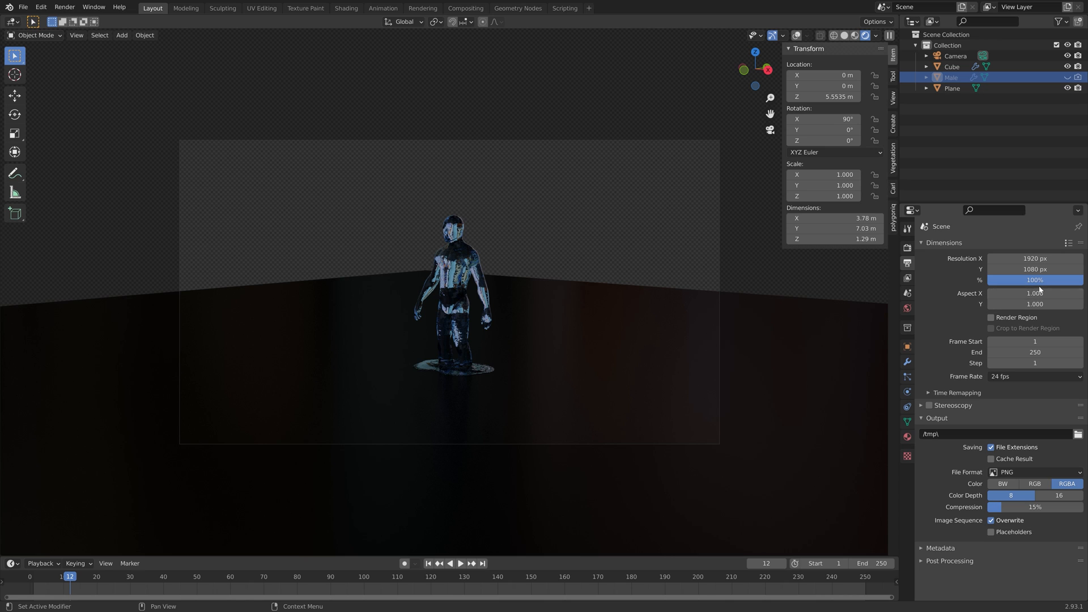
click(1033, 280)
text(200)
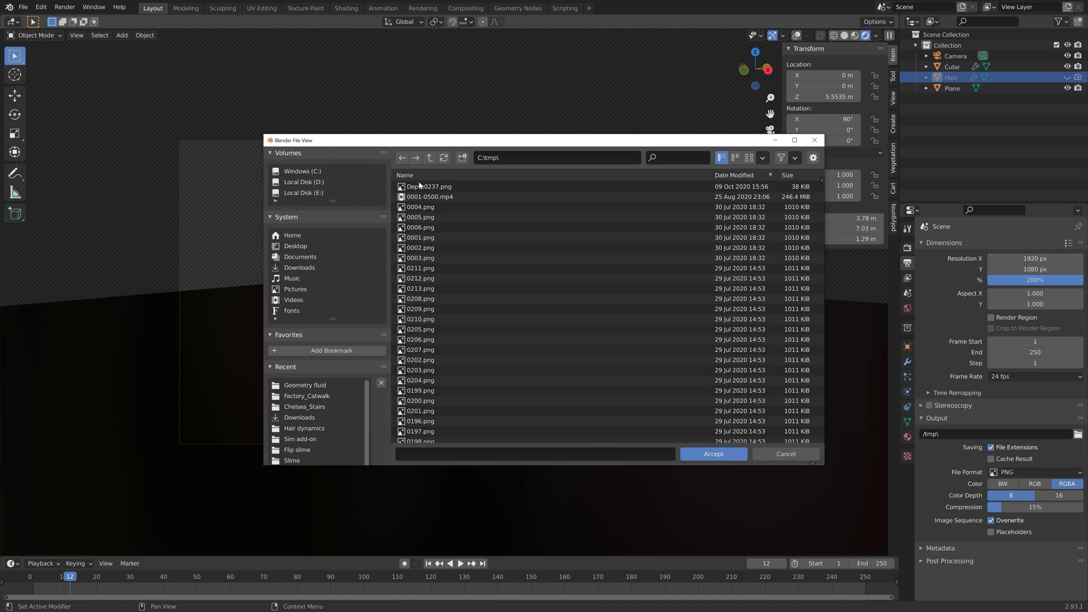
click(304, 181)
text(tut)
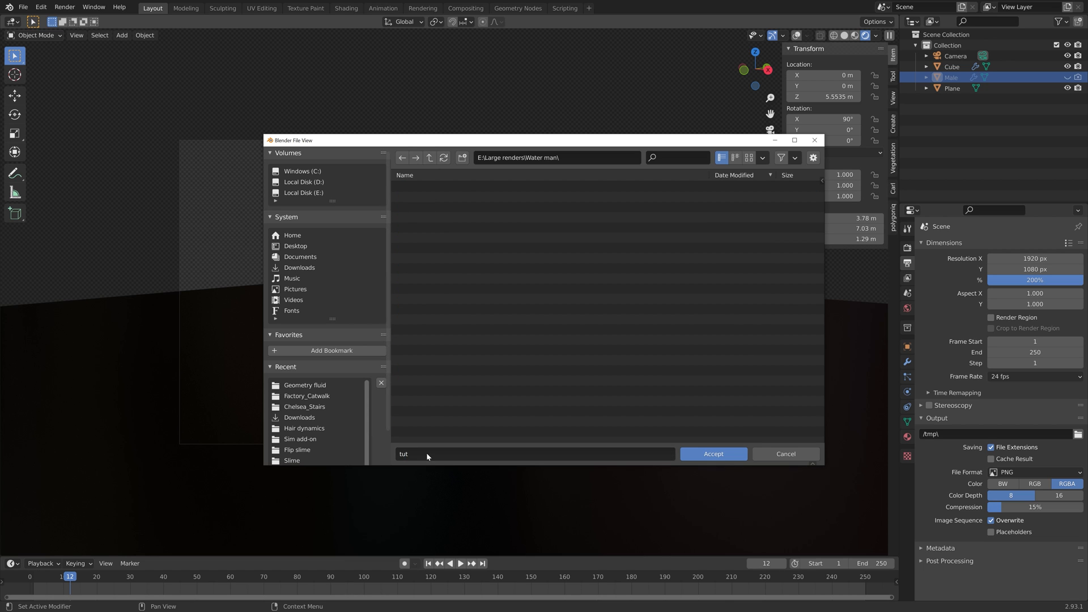
click(712, 454)
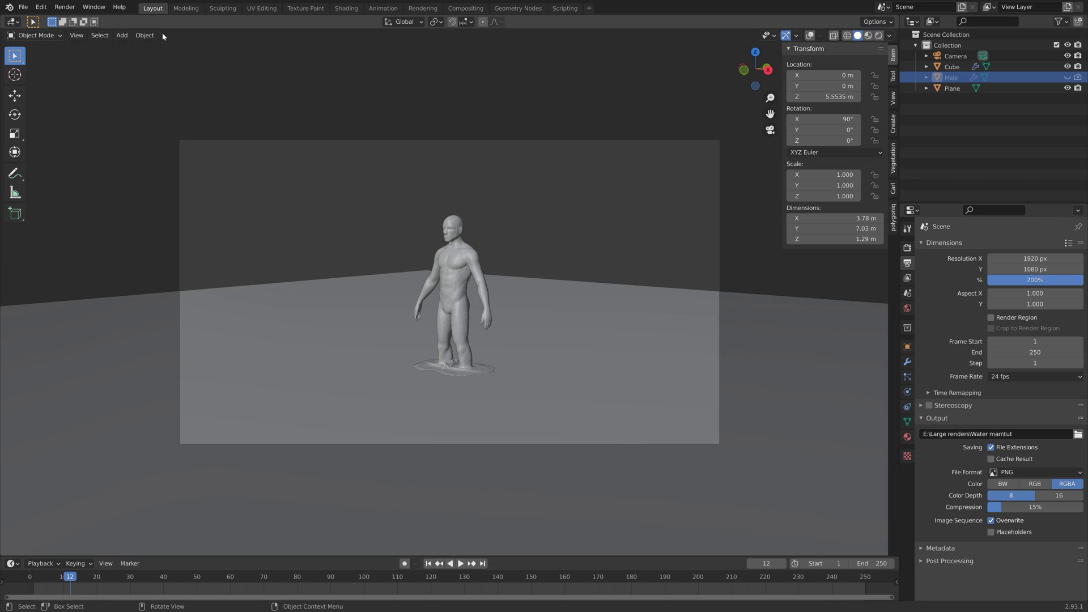
Start a Render Image (F12) test render of the current frame
click(63, 7)
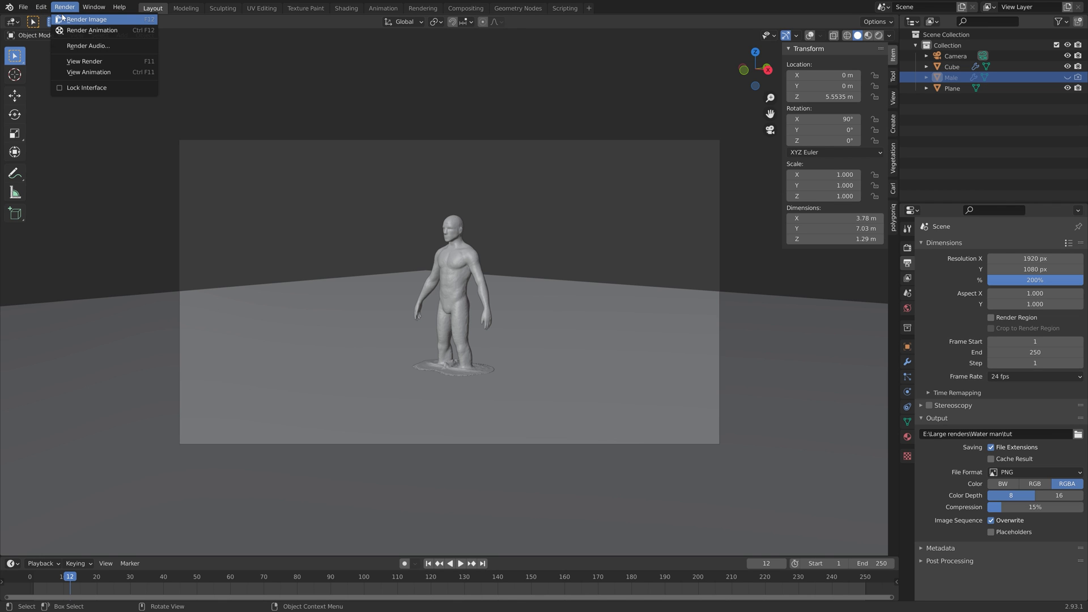
click(86, 20)
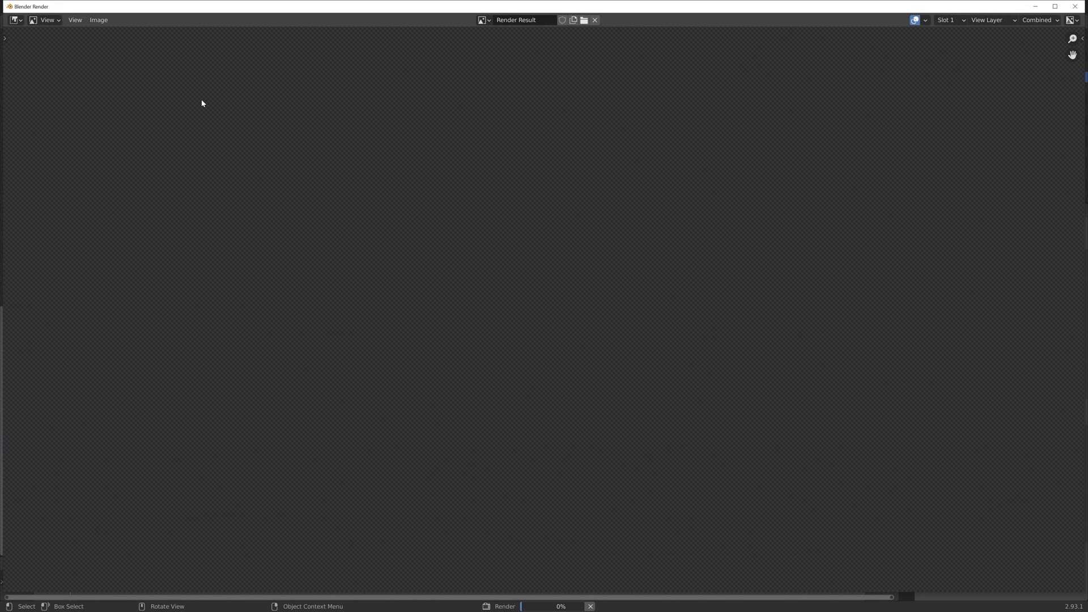